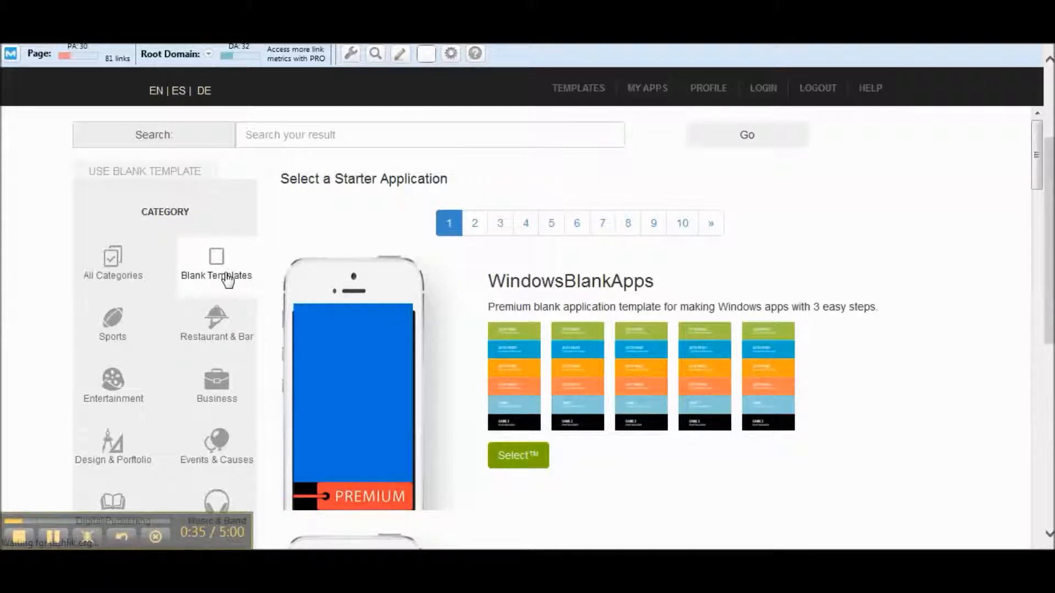
Step: Scroll the starter application list down to the MobileAppBlank blank template
{"action": "scroll", "scroll_direction": "down", "scroll_amount": 3}
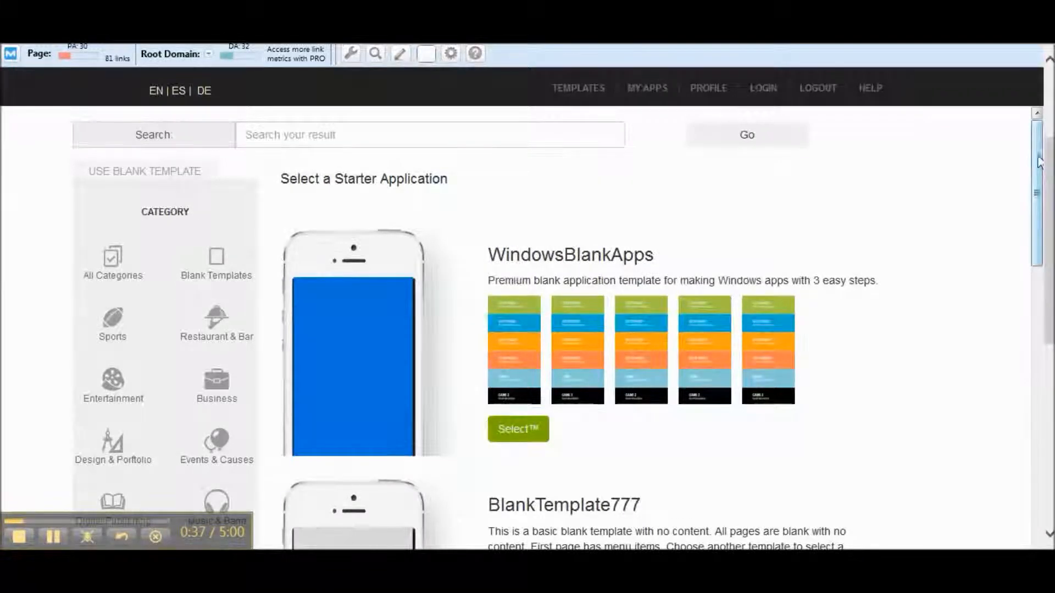
{"action": "scroll", "scroll_direction": "down", "scroll_amount": 3}
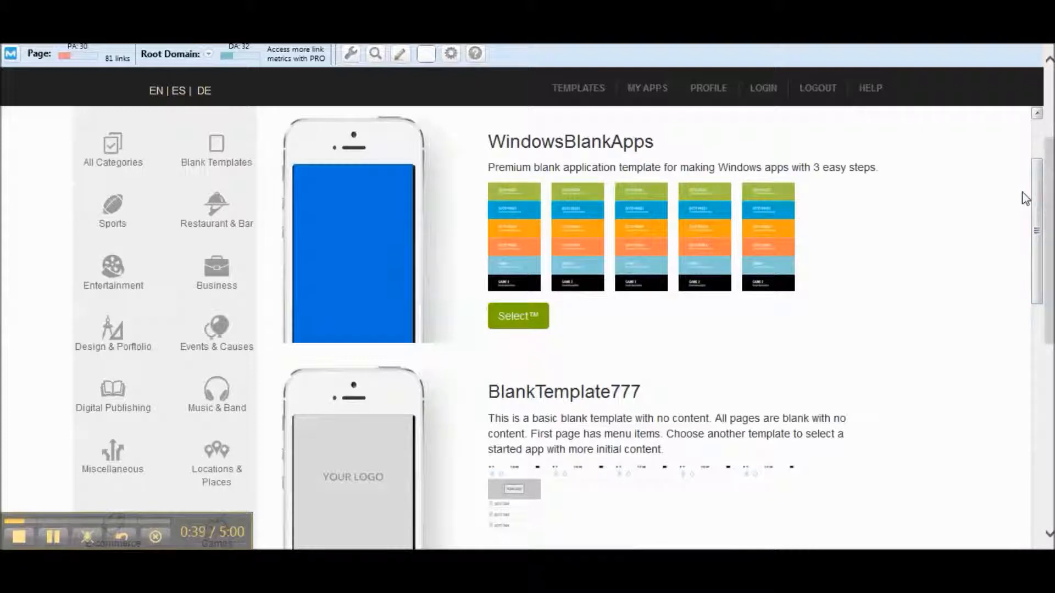
{"action": "scroll", "scroll_direction": "down", "scroll_amount": 3}
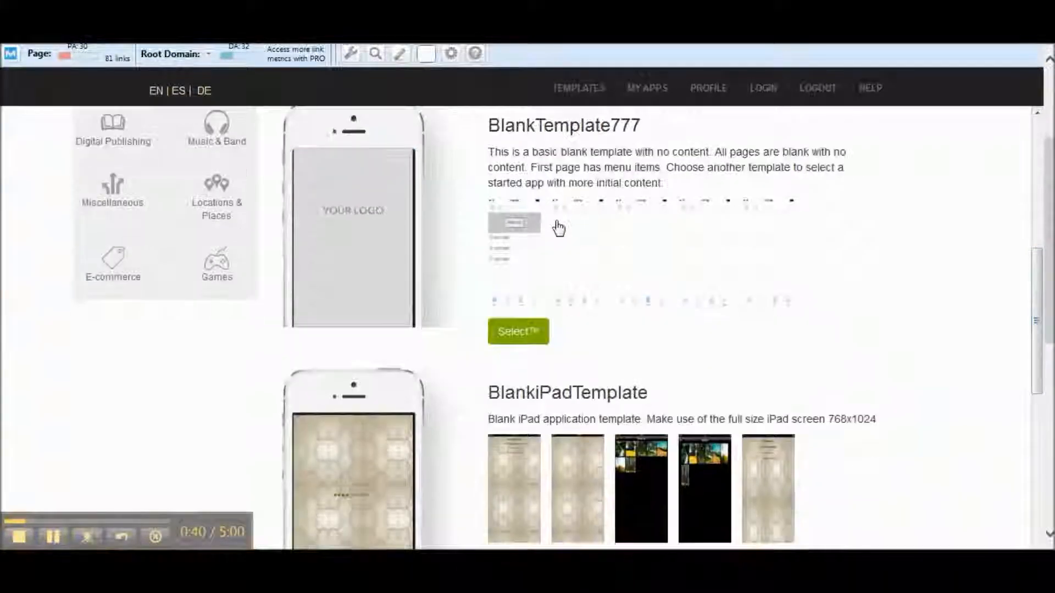
{"action": "scroll", "scroll_direction": "down", "scroll_amount": 3}
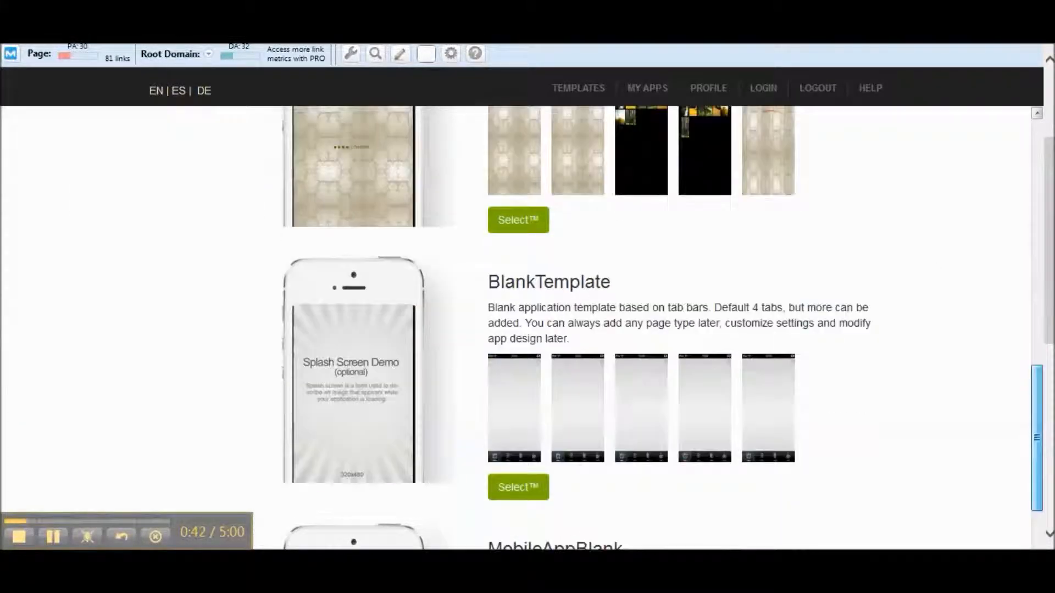
{"action": "scroll", "scroll_direction": "down", "scroll_amount": 3}
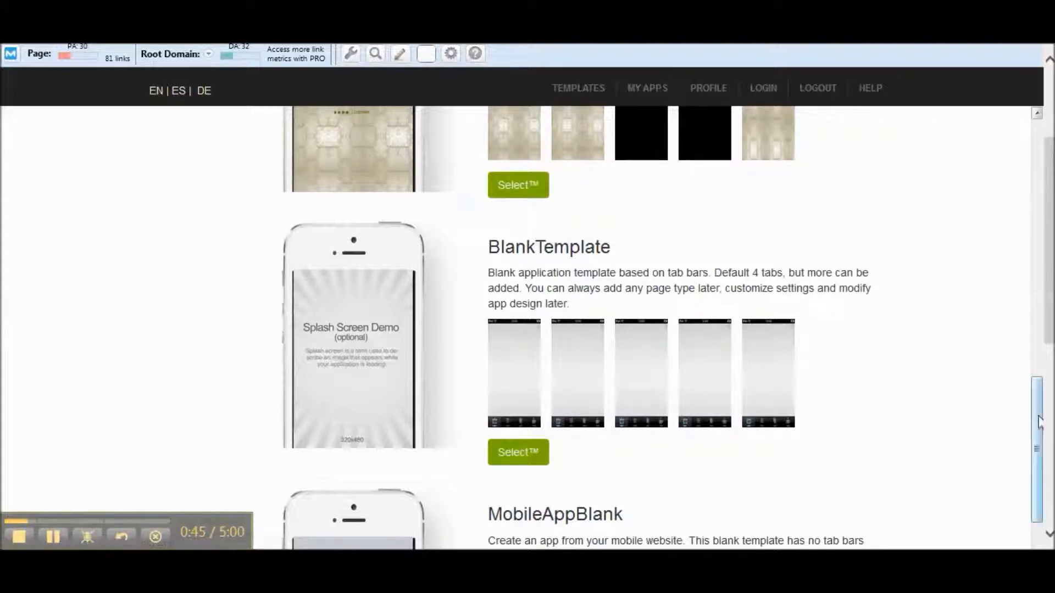
{"action": "scroll", "scroll_direction": "down", "scroll_amount": 3}
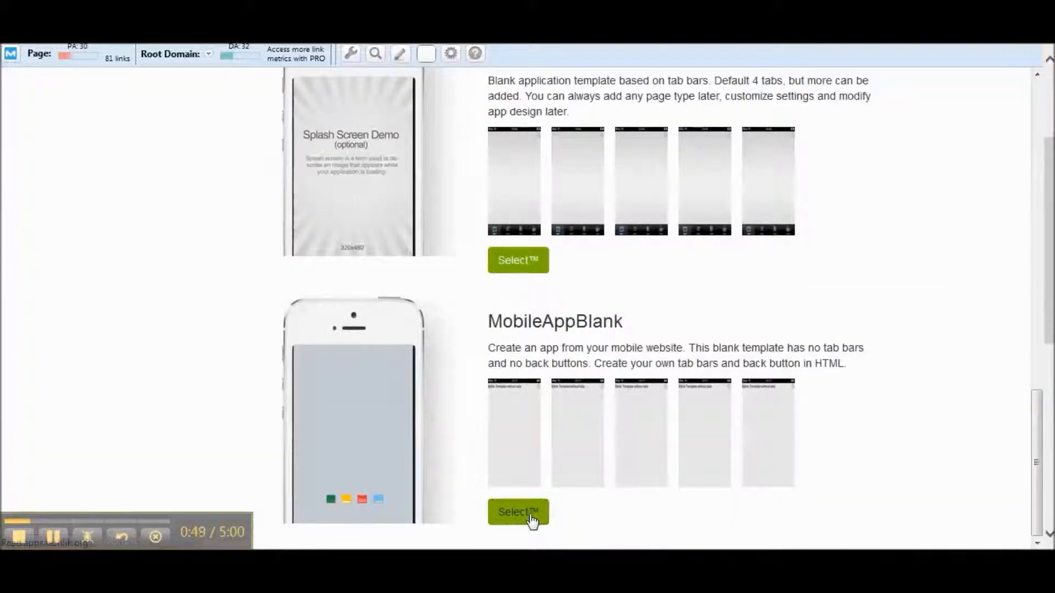
Step: Create a new app named MobileWebsiteConversion from the MobileAppBlank starter template
{"action": "left_click", "coordinate": [517, 512]}
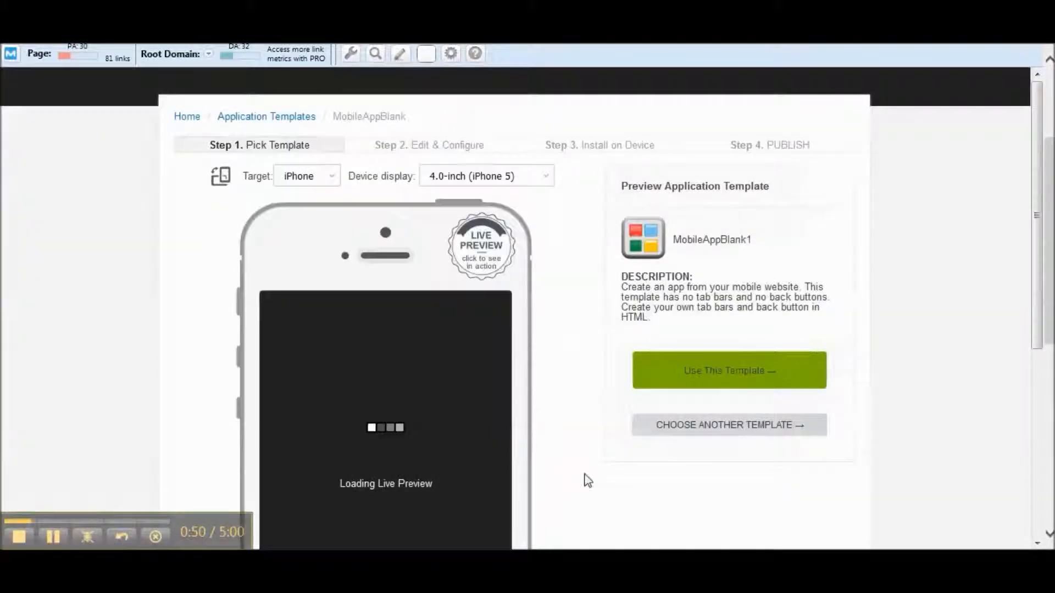
{"action": "left_click", "coordinate": [730, 370]}
{"action": "type", "text": "Mobile"}
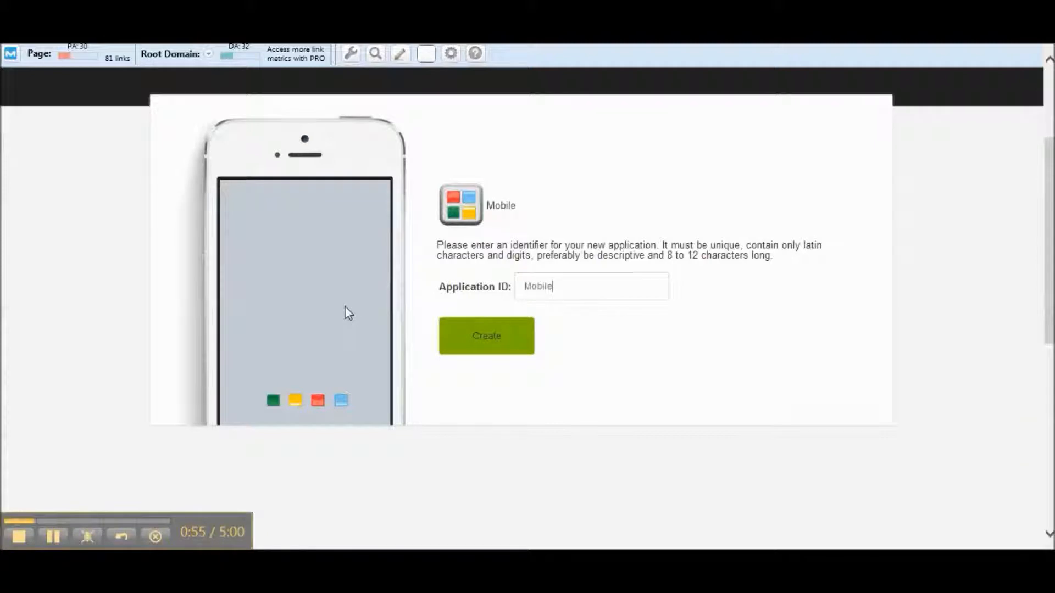
{"action": "type", "text": "WebsiteConv"}
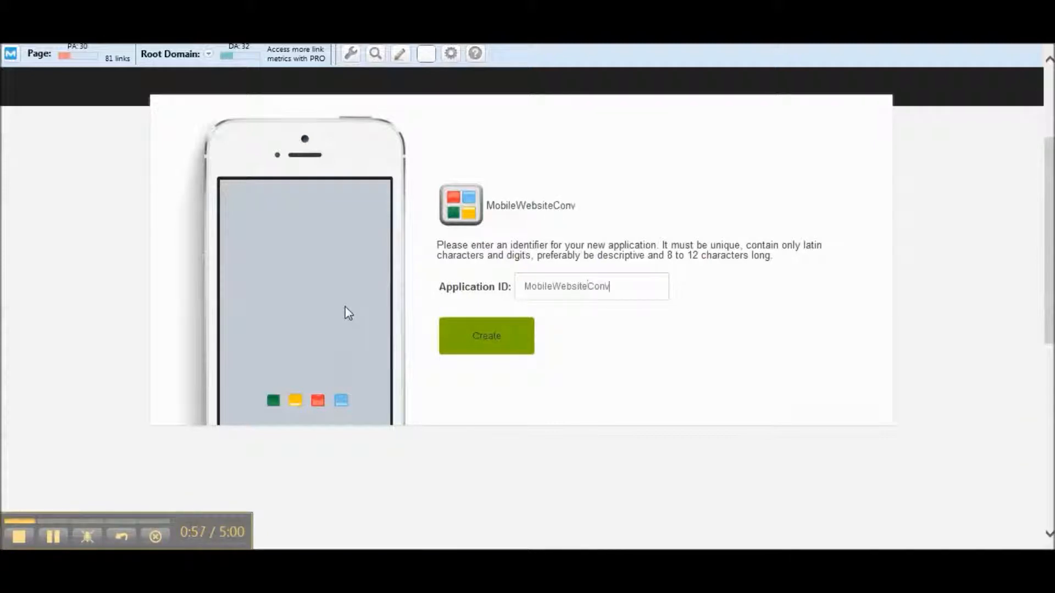
{"action": "left_click", "coordinate": [485, 336]}
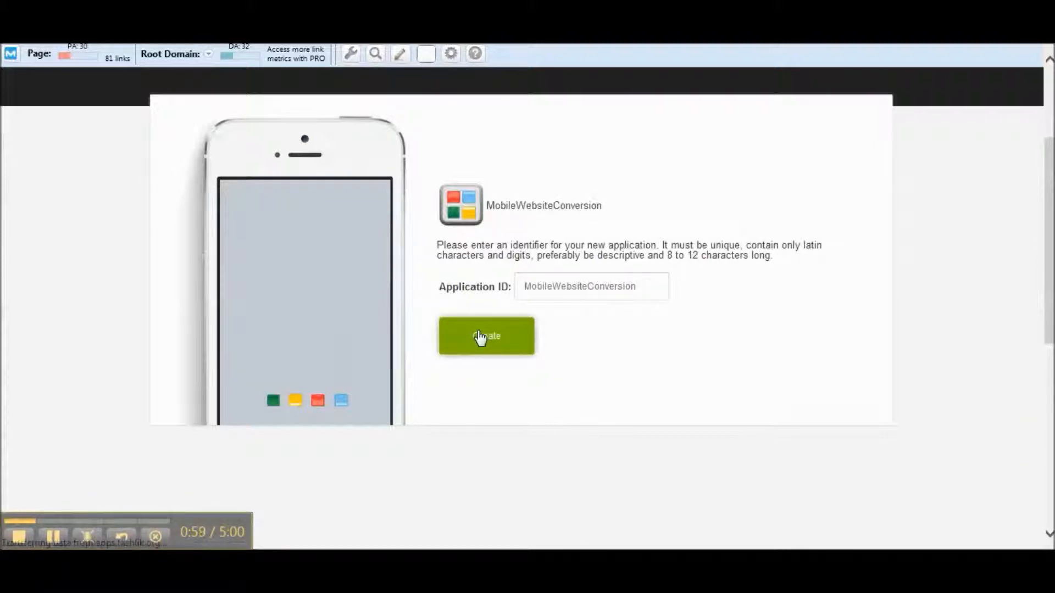
{"action": "left_click", "coordinate": [485, 337]}
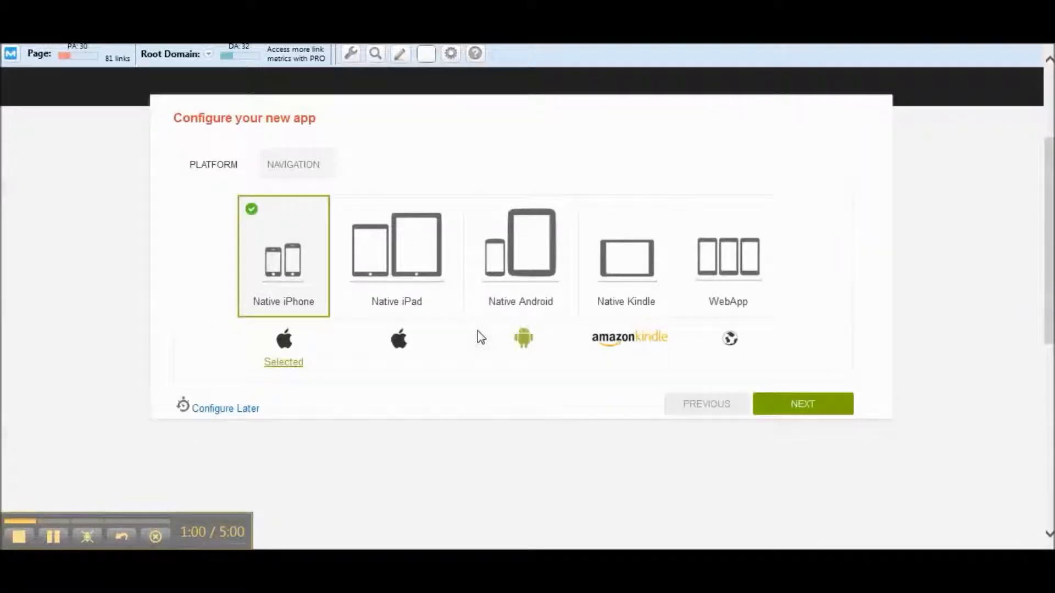
{"action": "mouse_move", "coordinate": [313, 276]}
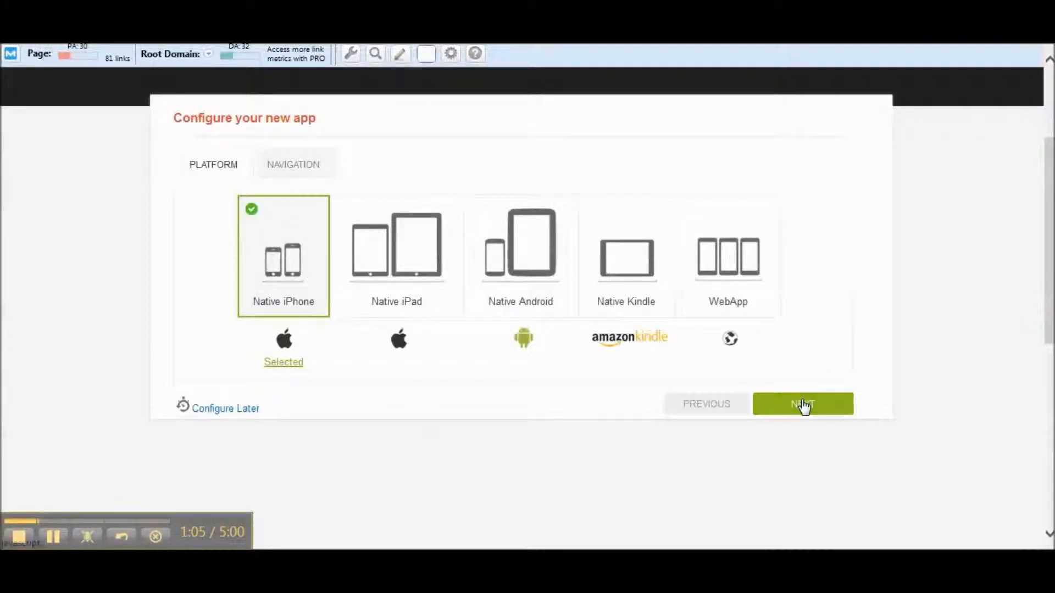
Step: Keep Native iPhone as the platform and no-tabs navigation for the new app
{"action": "left_click", "coordinate": [802, 405]}
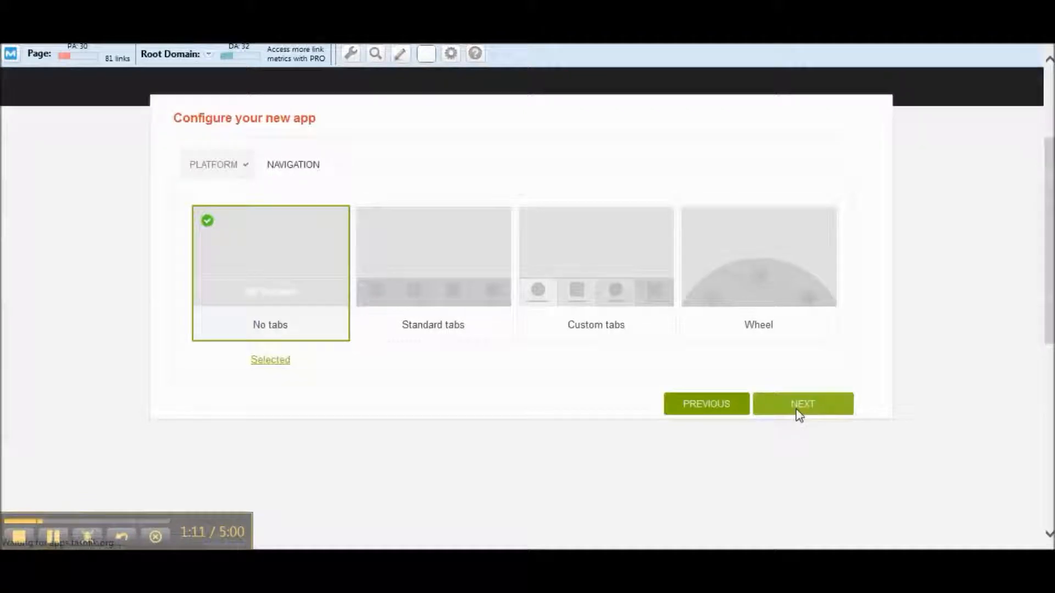
{"action": "left_click", "coordinate": [802, 404]}
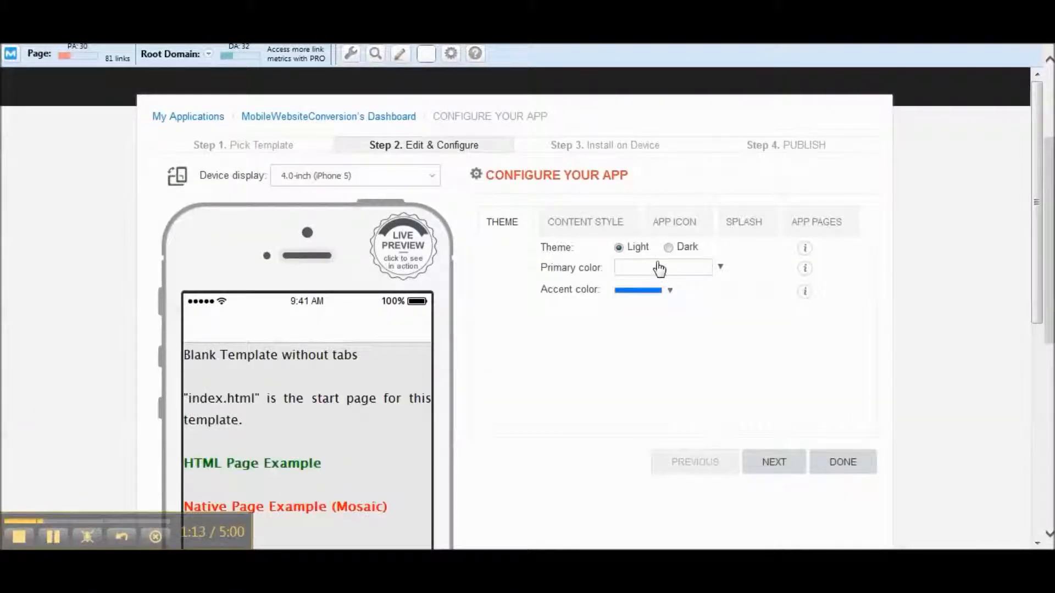
Step: Accept the default Theme, Content Style and App Icon settings and finish configuration
{"action": "left_click", "coordinate": [673, 222]}
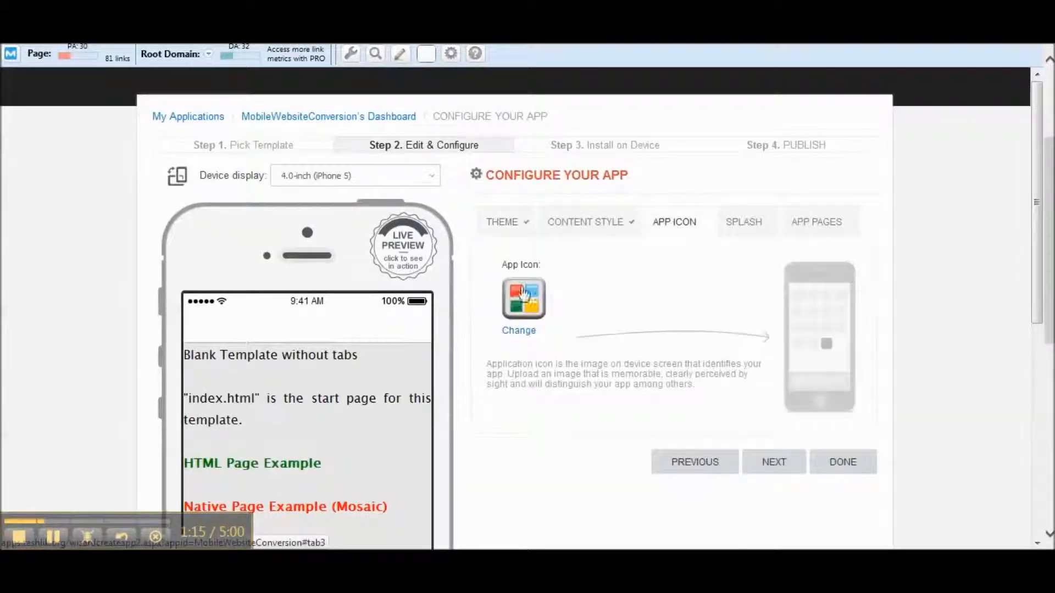
{"action": "left_click", "coordinate": [743, 222]}
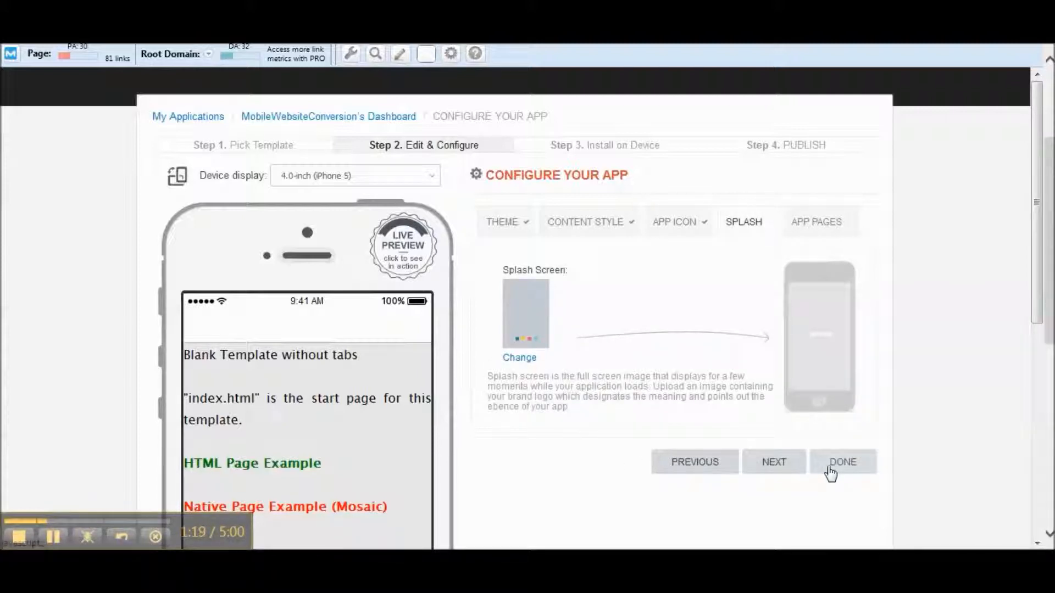
{"action": "mouse_move", "coordinate": [851, 490]}
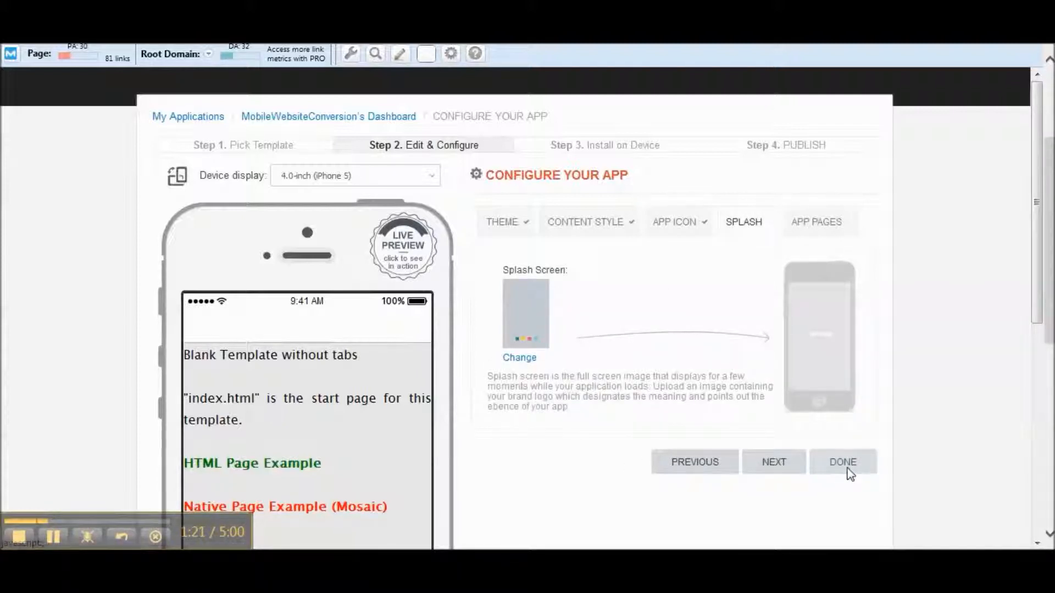
{"action": "left_click", "coordinate": [844, 462]}
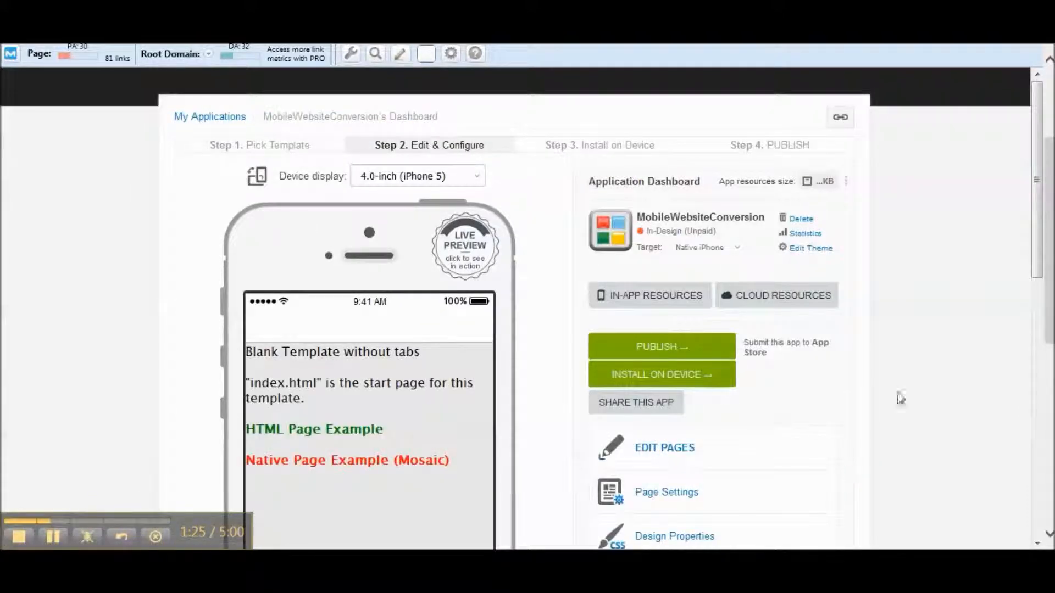
Step: From the dashboard's Edit Pages list, start editing the index.html start page
{"action": "scroll", "scroll_direction": "down", "scroll_amount": 3}
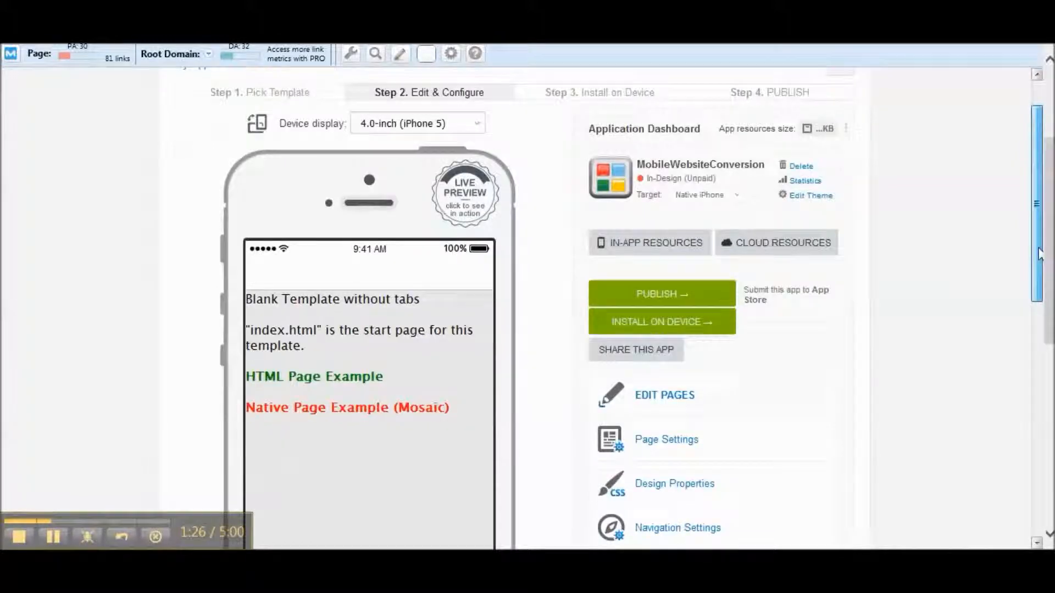
{"action": "left_click", "coordinate": [665, 394]}
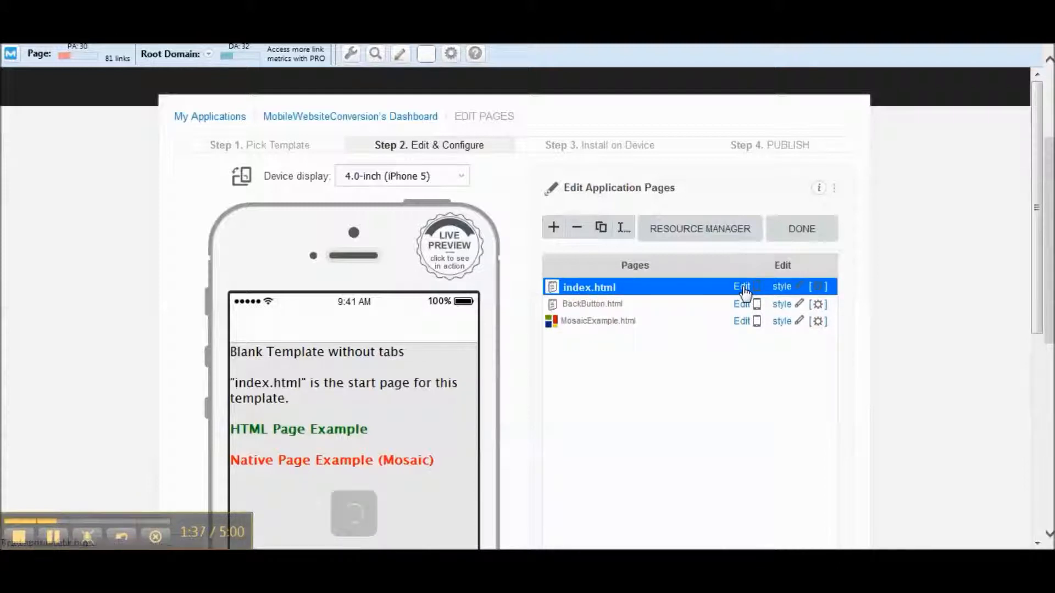
{"action": "left_click", "coordinate": [740, 286]}
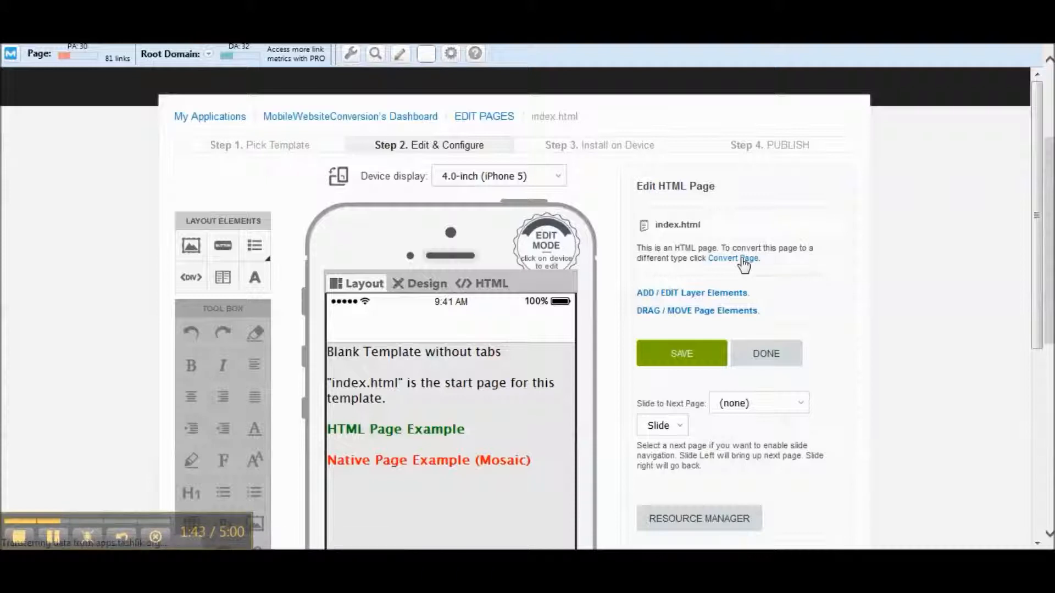
Step: Convert index.html to the Mobile page type using the 'mobile' filter
{"action": "left_click", "coordinate": [734, 258]}
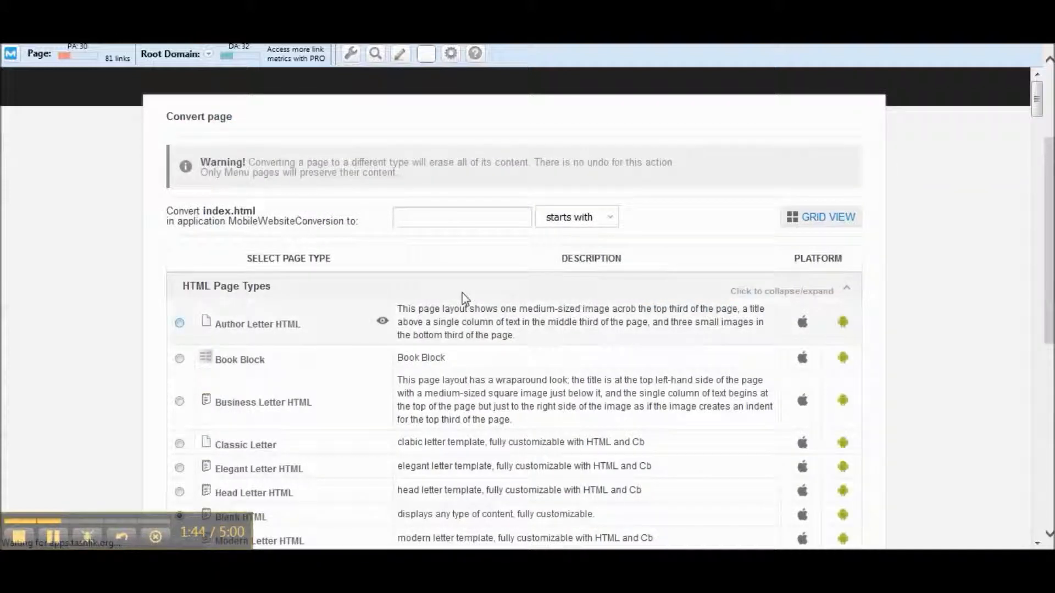
{"action": "type", "text": "mobile"}
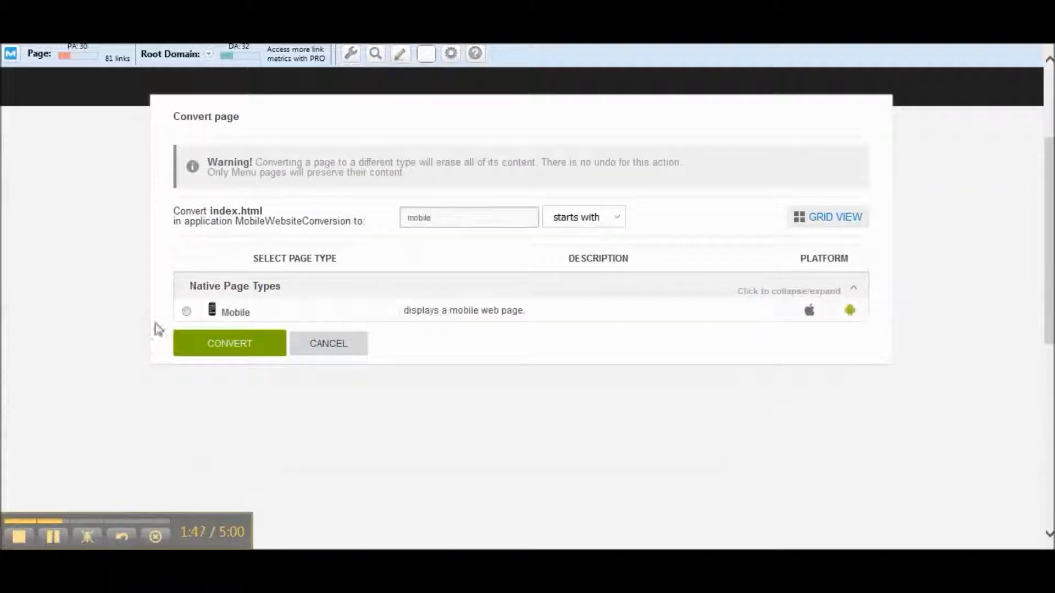
{"action": "left_click", "coordinate": [185, 311]}
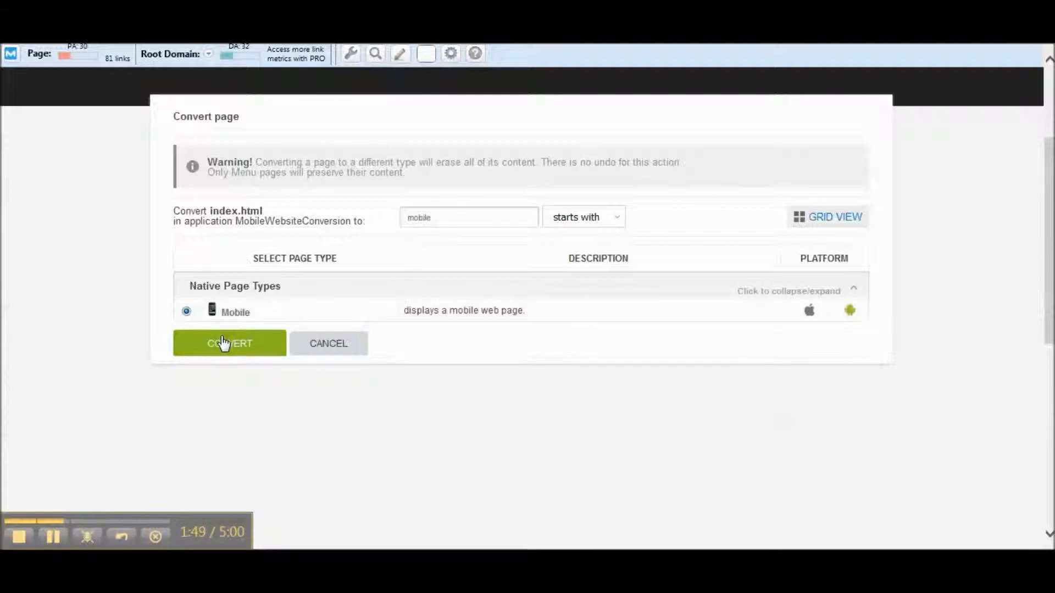
{"action": "left_click", "coordinate": [229, 343]}
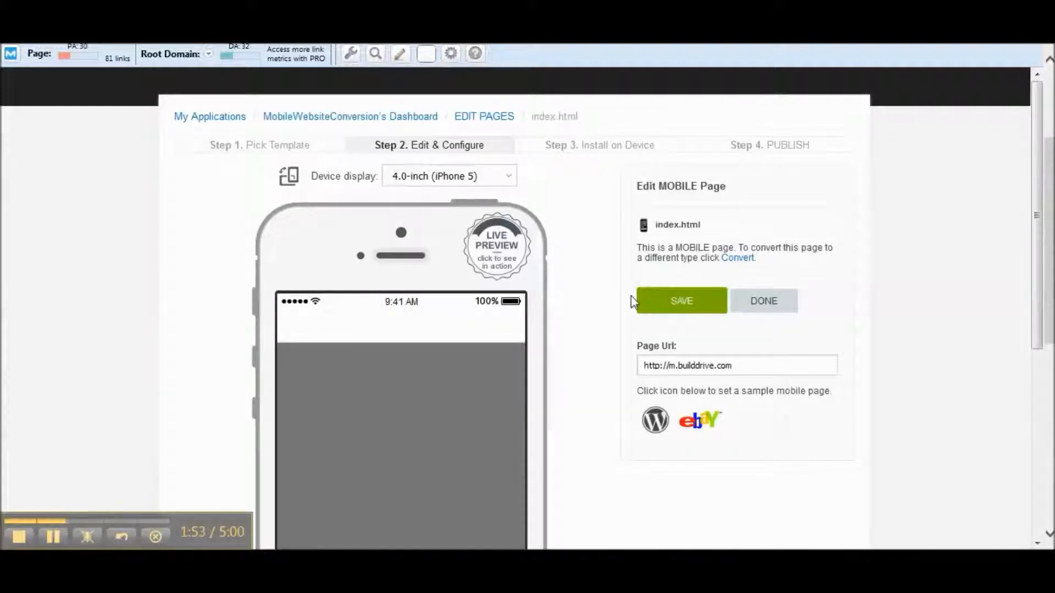
{"action": "left_click", "coordinate": [655, 419]}
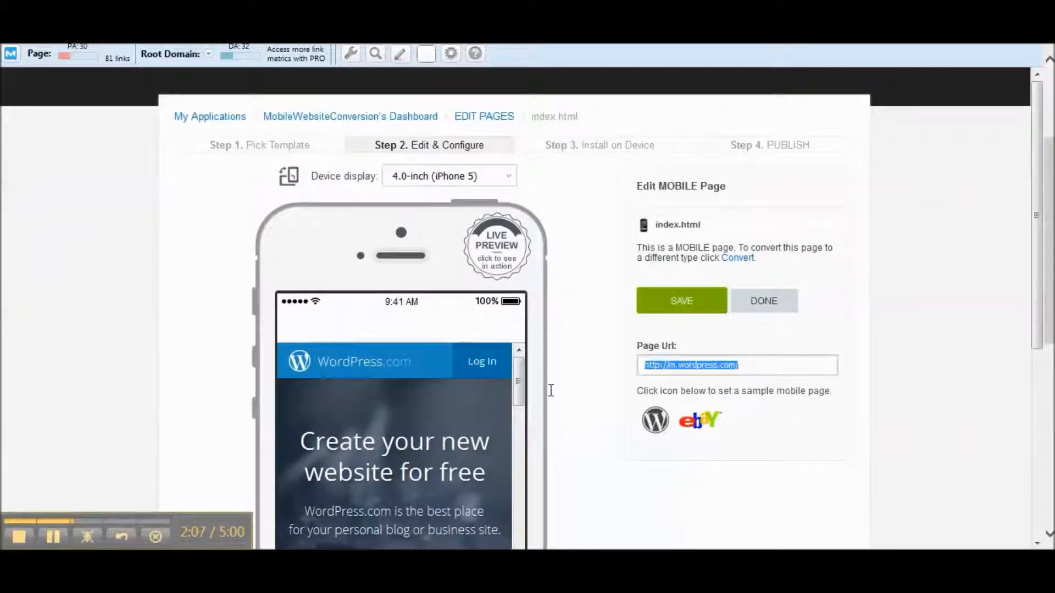
{"action": "type", "text": "http://www.sprayfoaminsulatorscalgary.ca/"}
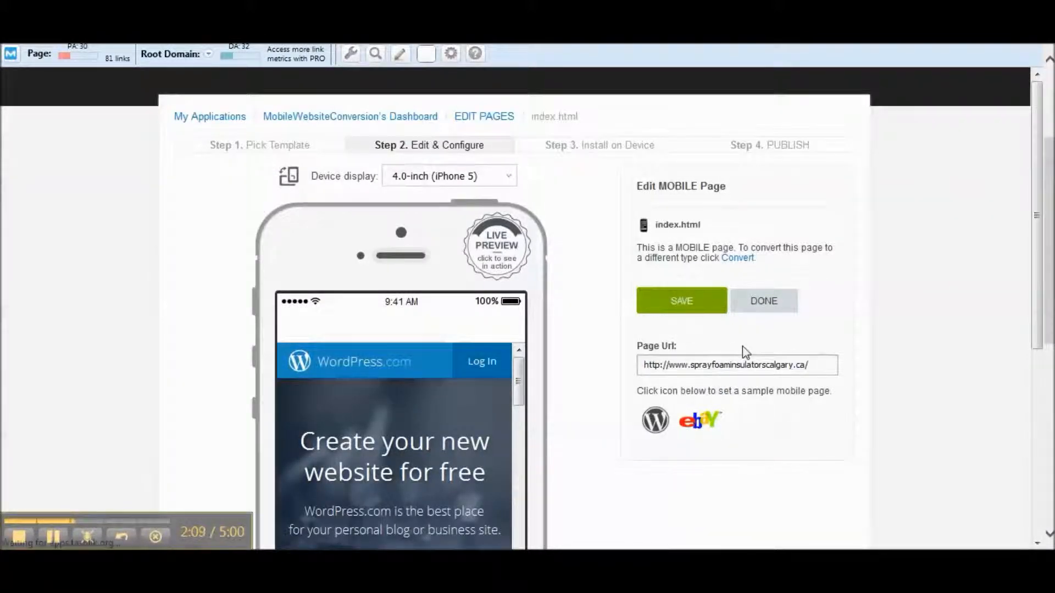
{"action": "left_click", "coordinate": [682, 300]}
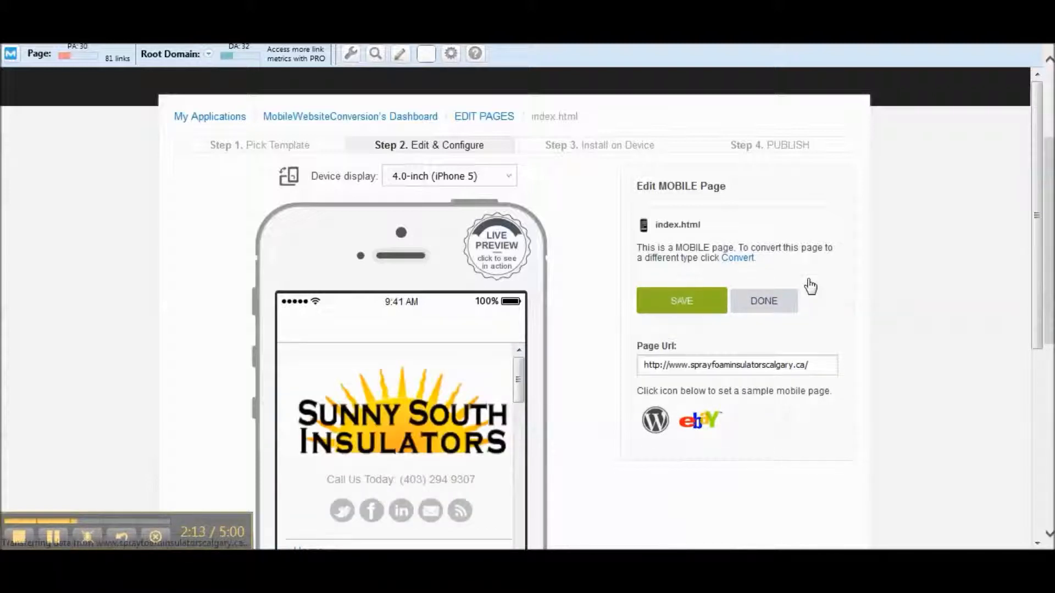
{"action": "scroll", "scroll_direction": "down", "scroll_amount": 3}
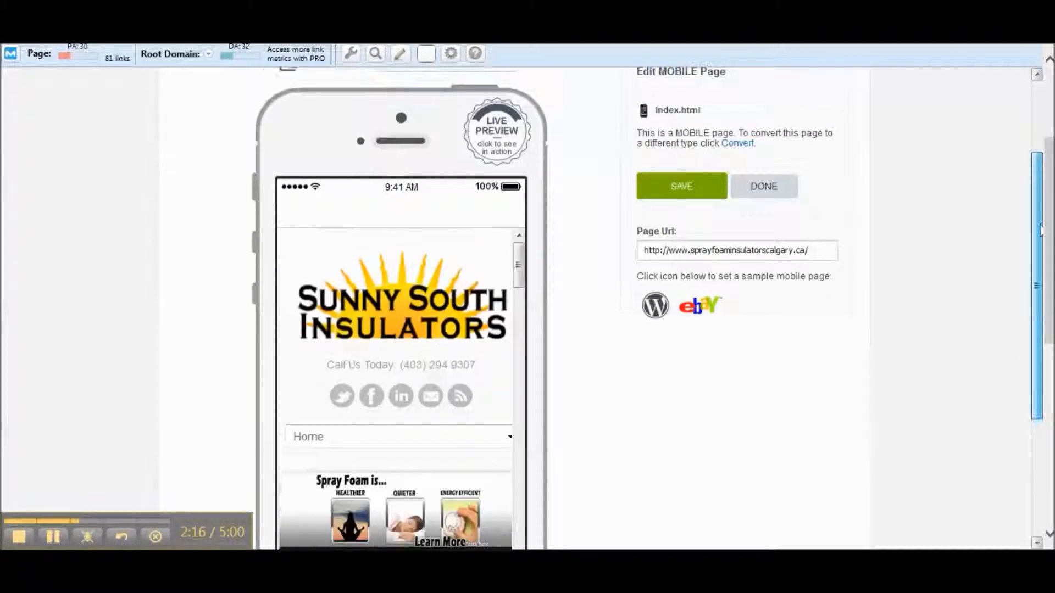
Step: Switch the preview device to the 4.7-inch iPhone 6 and scroll through the site
{"action": "left_click", "coordinate": [448, 175]}
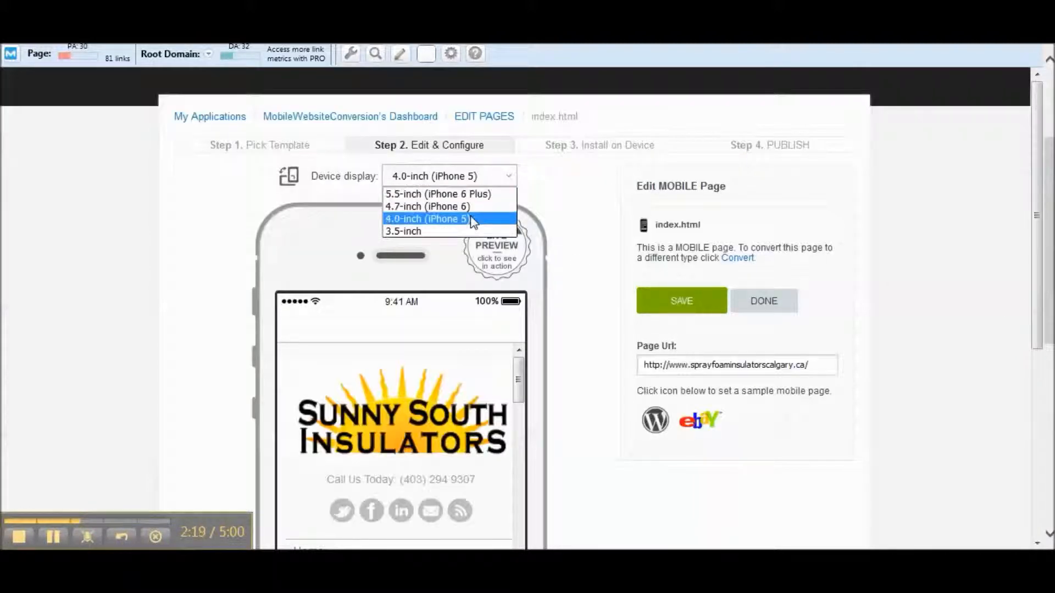
{"action": "left_click", "coordinate": [425, 207]}
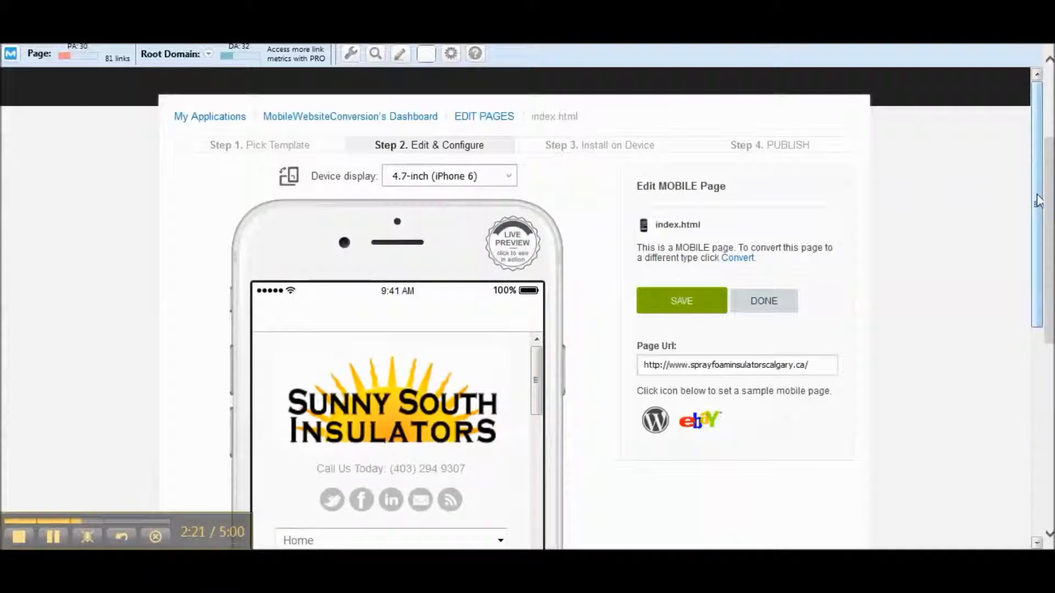
{"action": "scroll", "scroll_direction": "down", "scroll_amount": 3}
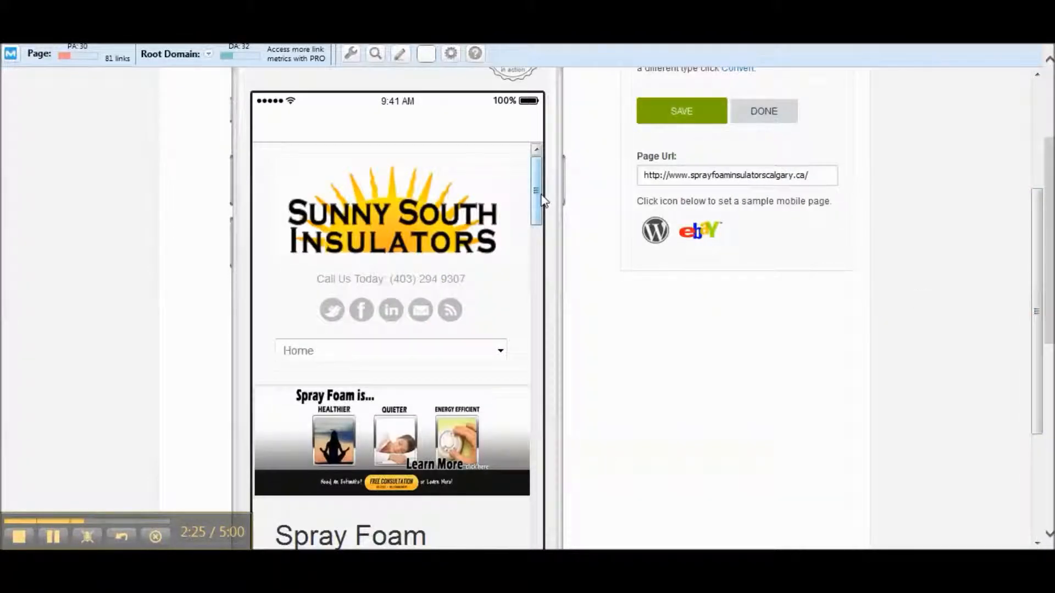
{"action": "scroll", "scroll_direction": "down", "scroll_amount": 3}
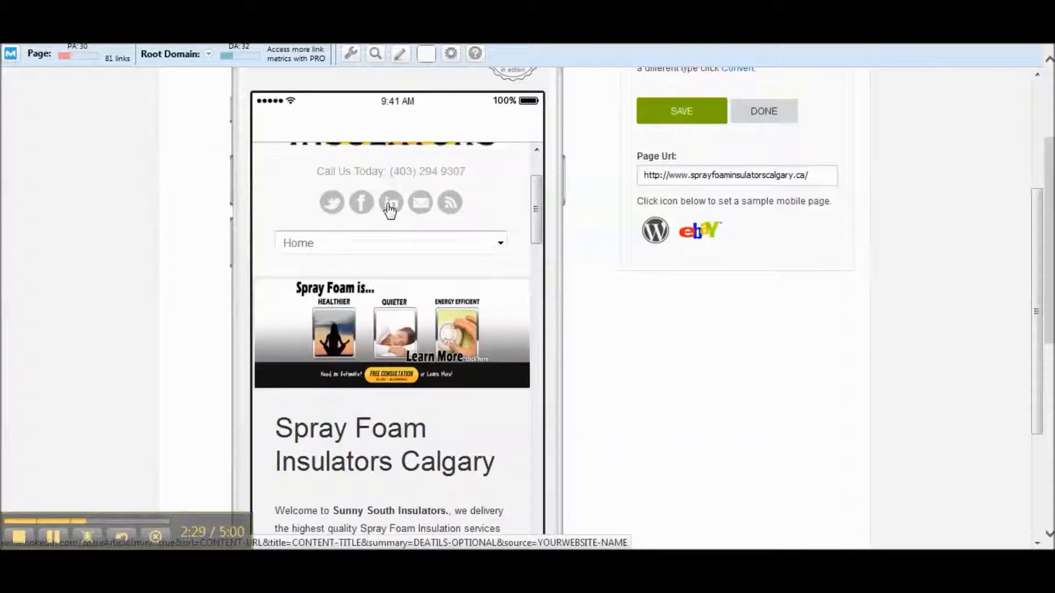
Step: Use the site's navigation dropdown in the preview to reach the Why Spray Foam? page
{"action": "left_click", "coordinate": [500, 243]}
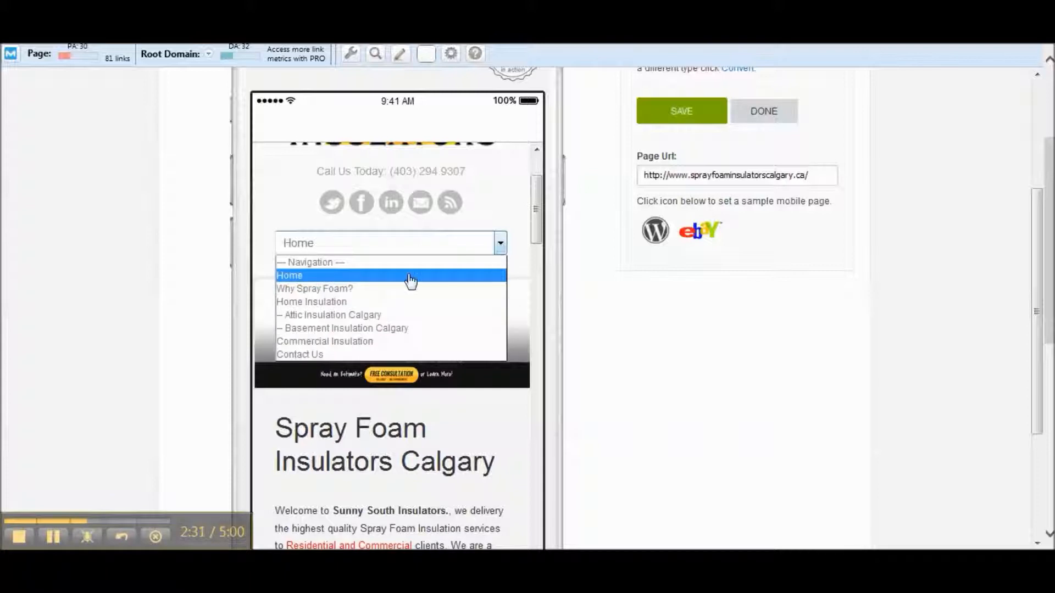
{"action": "left_click", "coordinate": [289, 275]}
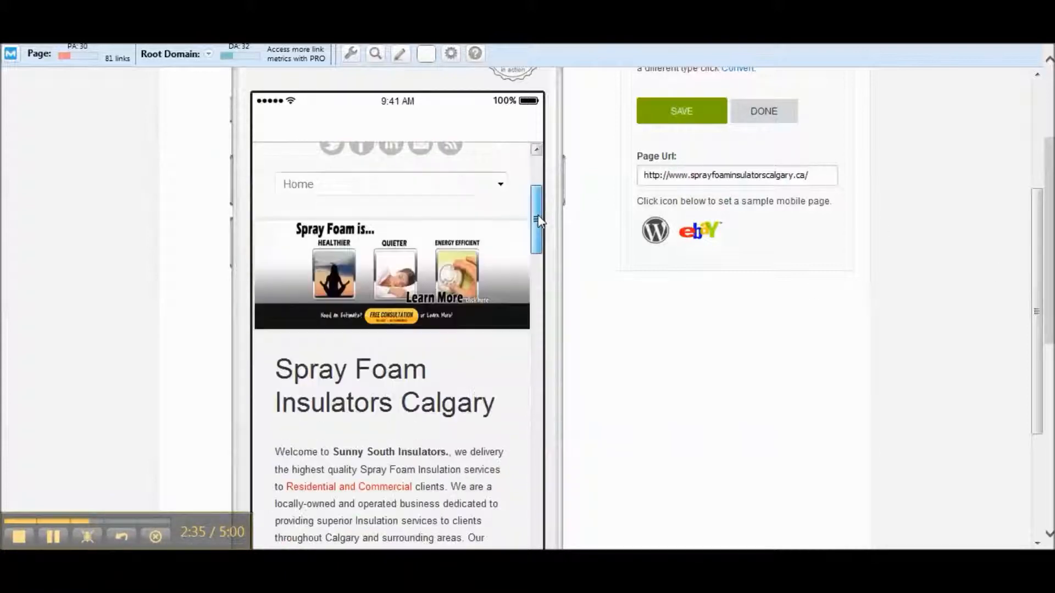
{"action": "left_click_drag", "start_coordinate": [536, 222], "coordinate": [536, 364]}
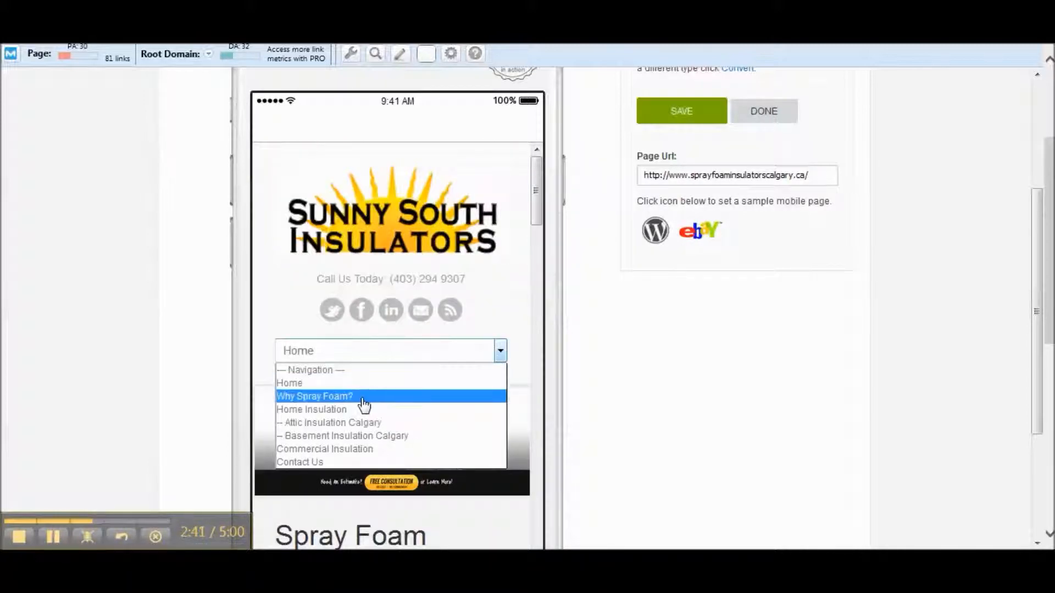
{"action": "left_click", "coordinate": [314, 395]}
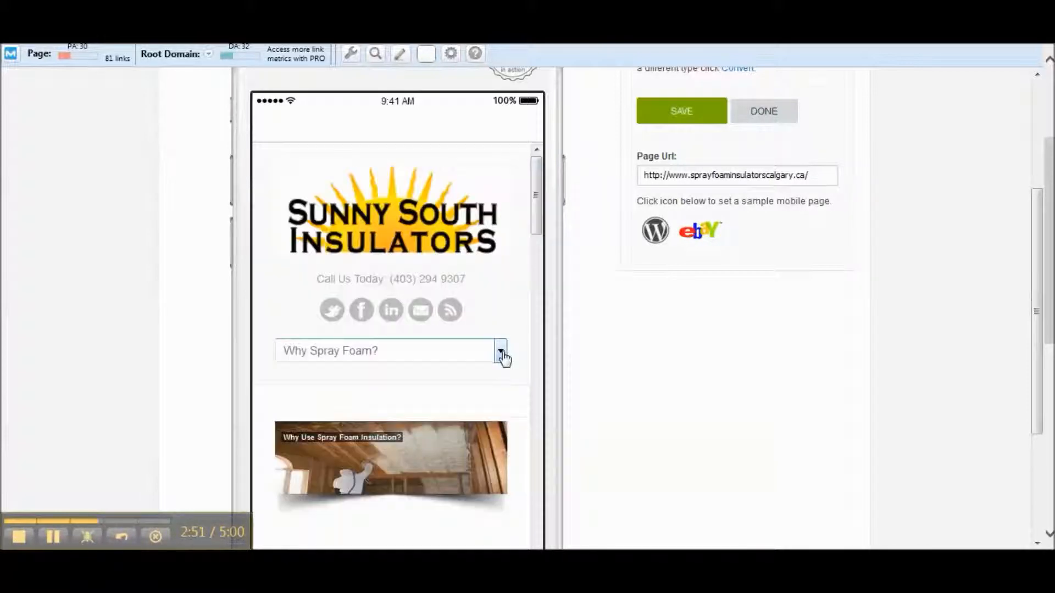
Step: Navigate to the Contact Us page and scroll through its address, phone and email form
{"action": "left_click", "coordinate": [502, 351]}
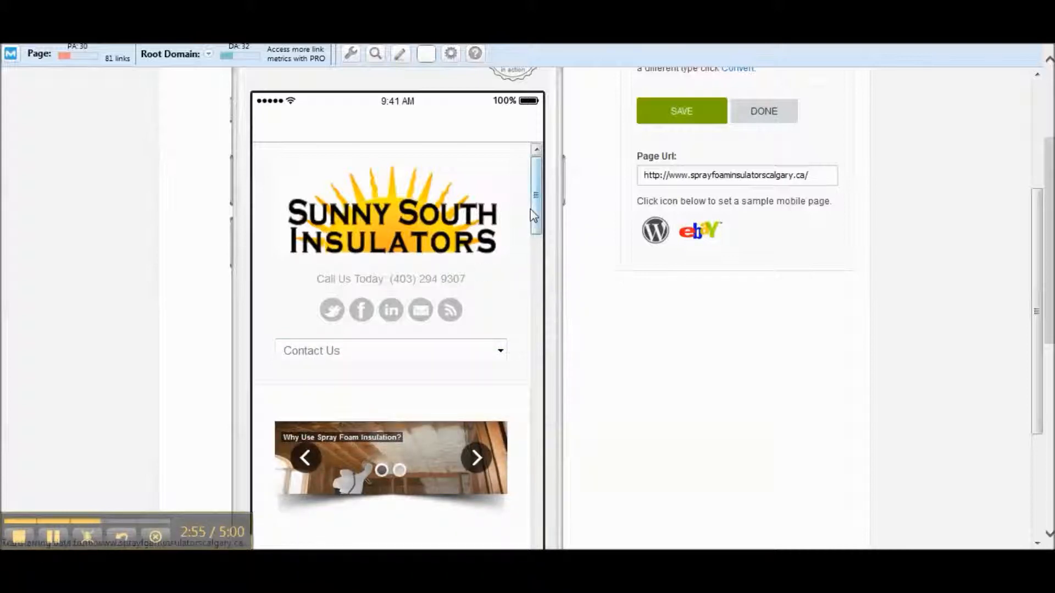
{"action": "scroll", "scroll_direction": "down", "scroll_amount": 3}
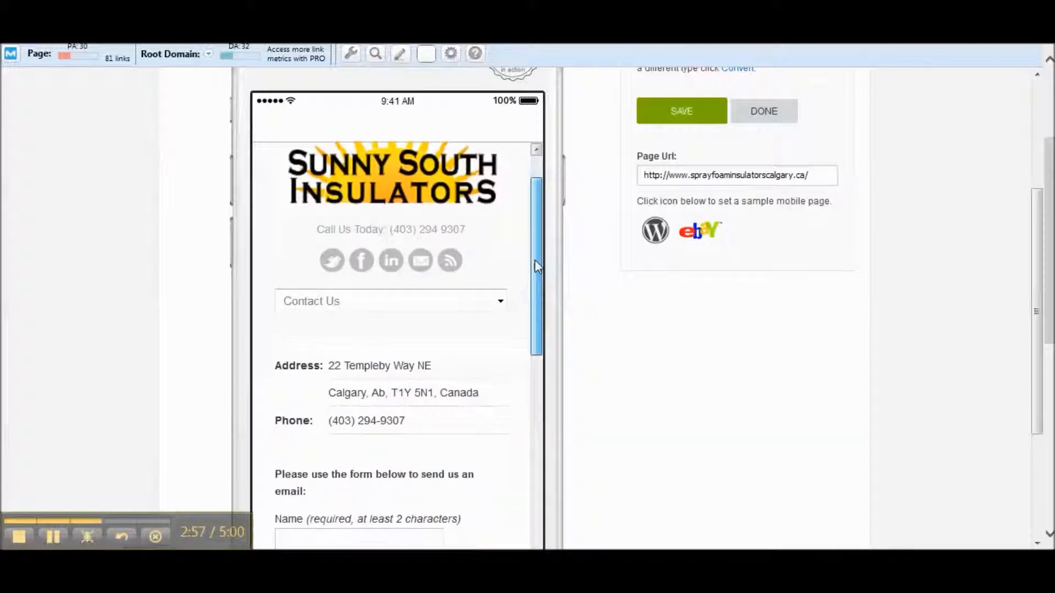
{"action": "scroll", "scroll_direction": "down", "scroll_amount": 3}
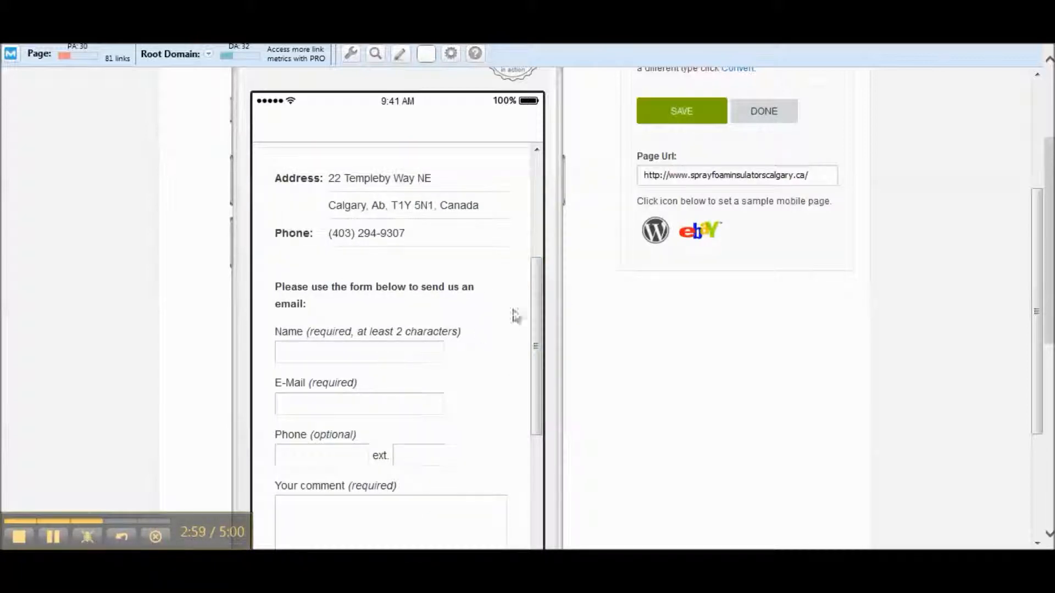
{"action": "scroll", "scroll_direction": "down", "scroll_amount": 3}
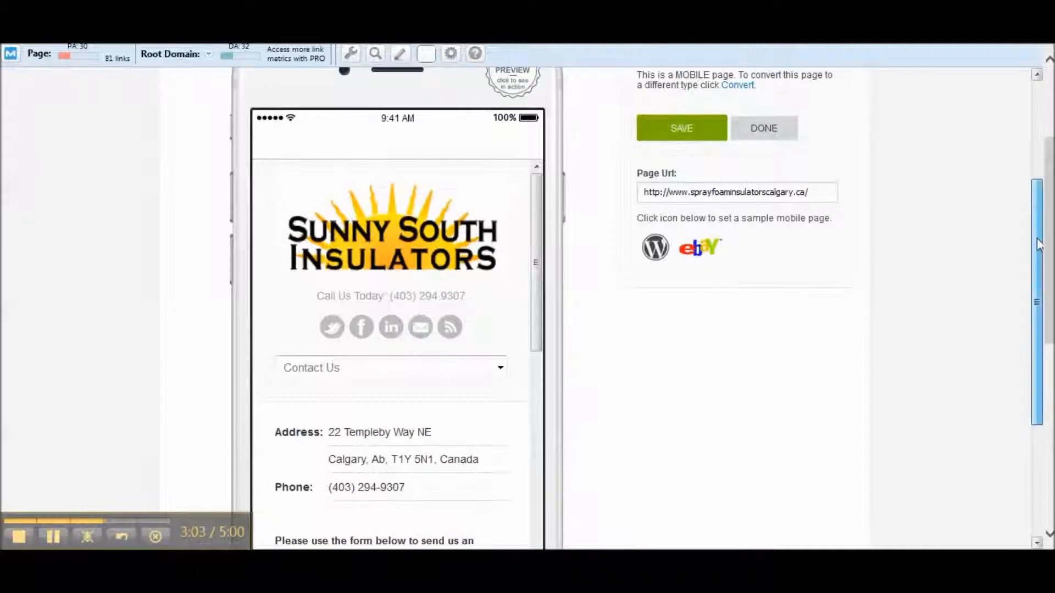
Step: Save the index.html Mobile page and return to the Edit Application Pages list
{"action": "left_click", "coordinate": [681, 128]}
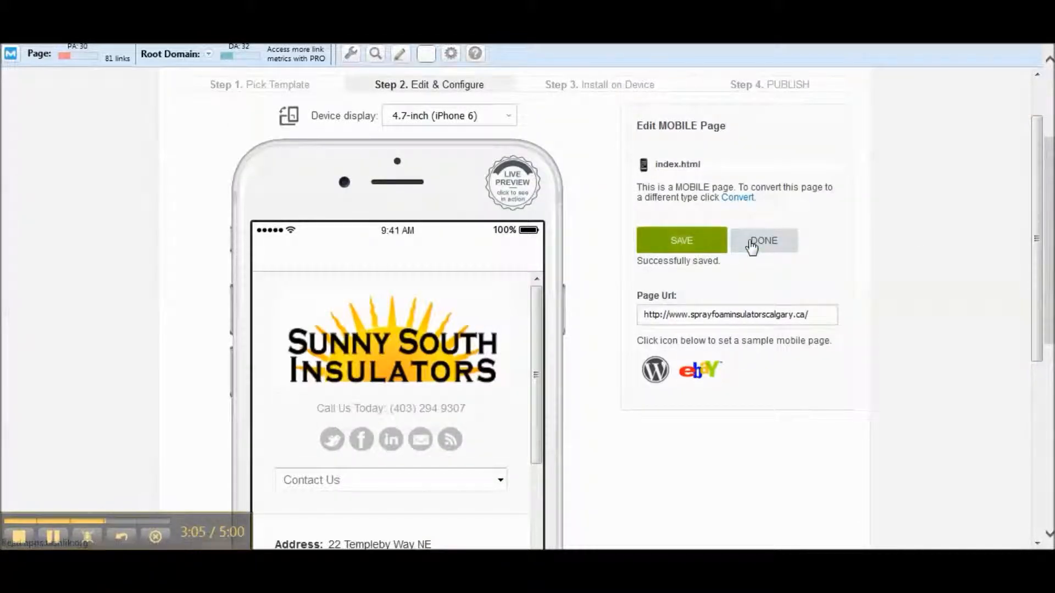
{"action": "left_click", "coordinate": [765, 240]}
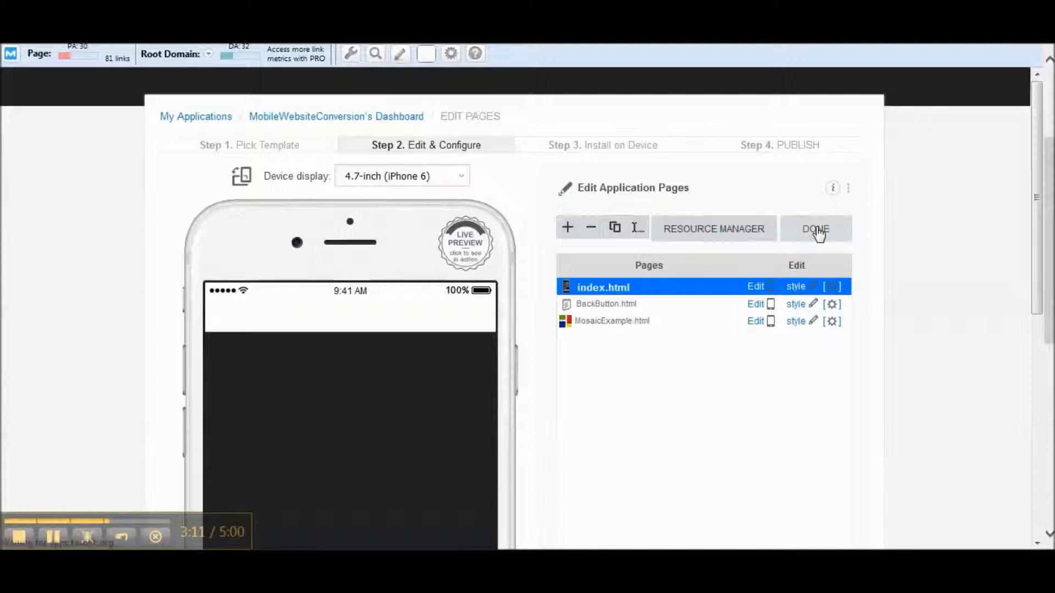
Step: Return to the MobileWebsiteConversion dashboard and scroll to its Backup, Restore, Duplicate tools
{"action": "left_click", "coordinate": [815, 229]}
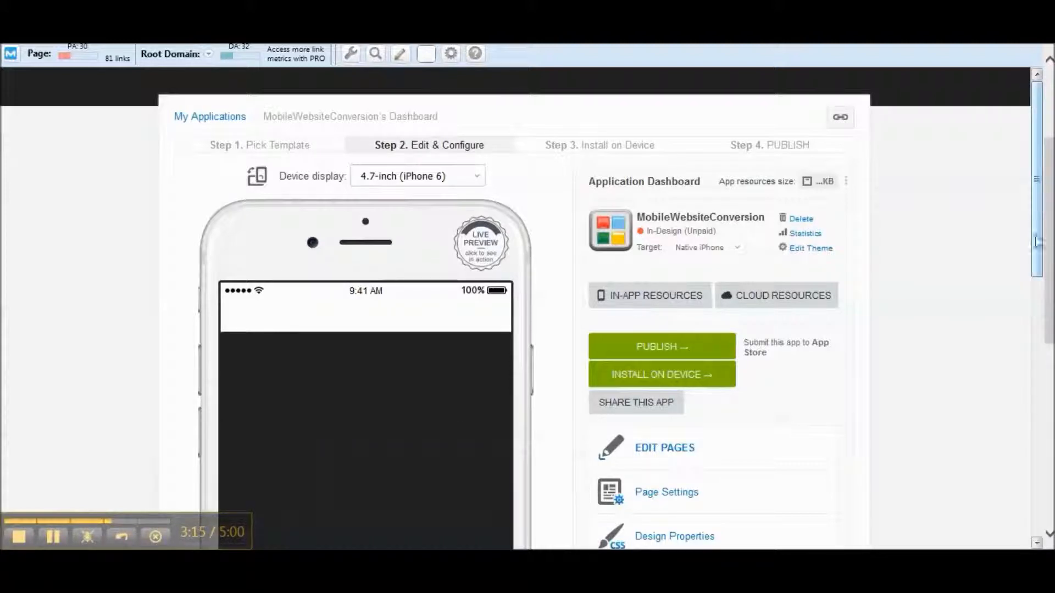
{"action": "scroll", "scroll_direction": "down", "scroll_amount": 3}
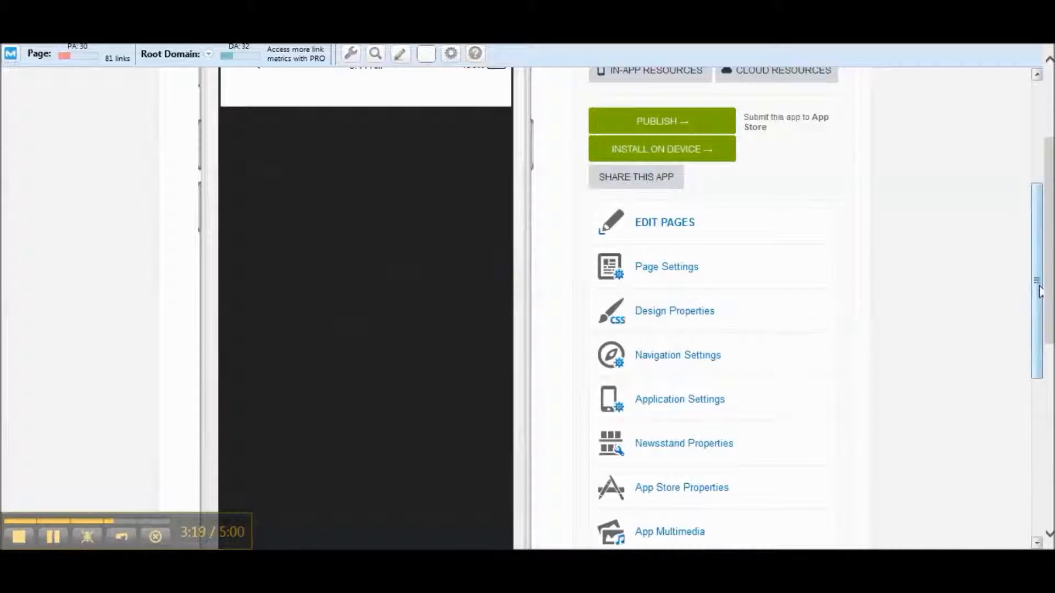
{"action": "scroll", "scroll_direction": "down", "scroll_amount": 3}
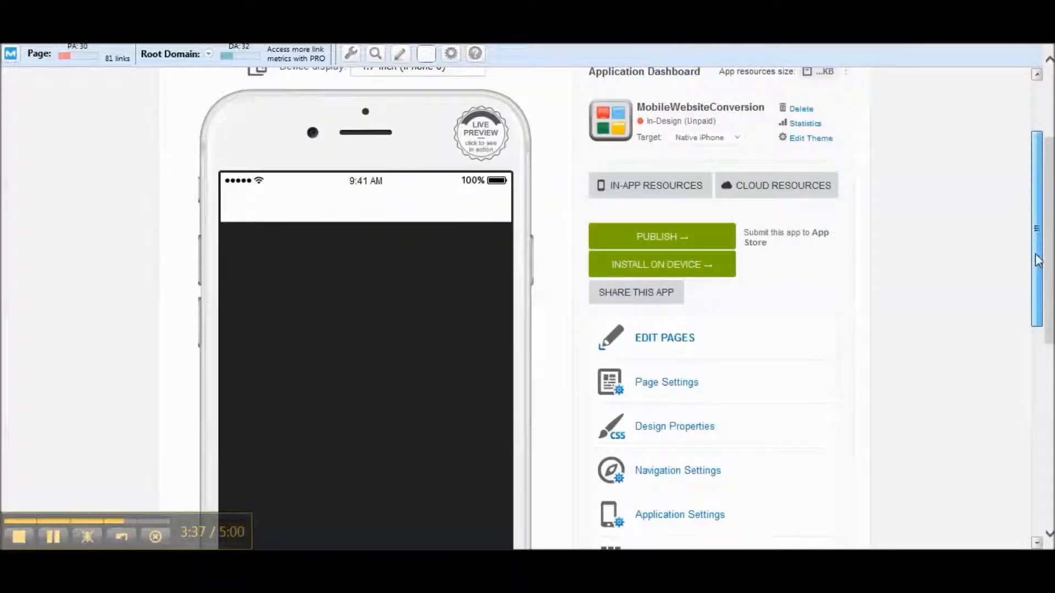
{"action": "scroll", "scroll_direction": "down", "scroll_amount": 3}
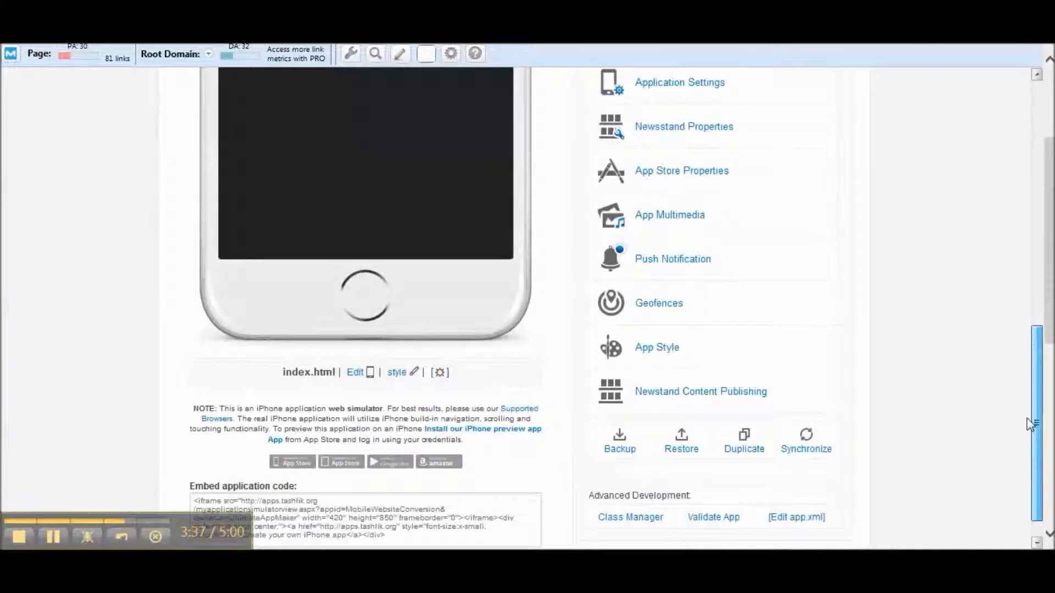
{"action": "scroll", "scroll_direction": "down", "scroll_amount": 3}
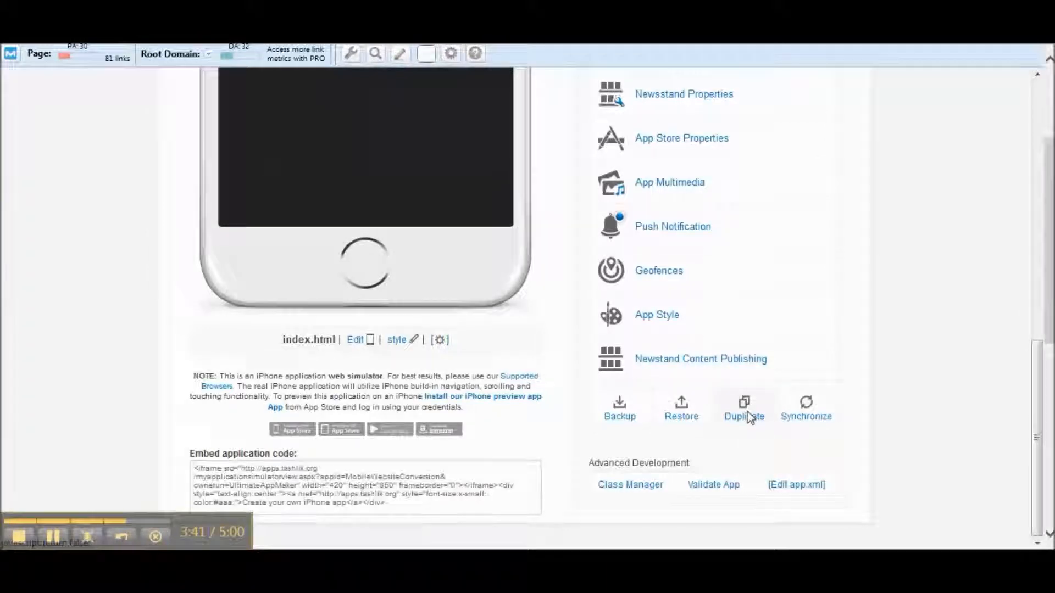
Step: Duplicate the app as MobileWebsiteConversionAndroid with the target set to Native Android
{"action": "left_click", "coordinate": [744, 405]}
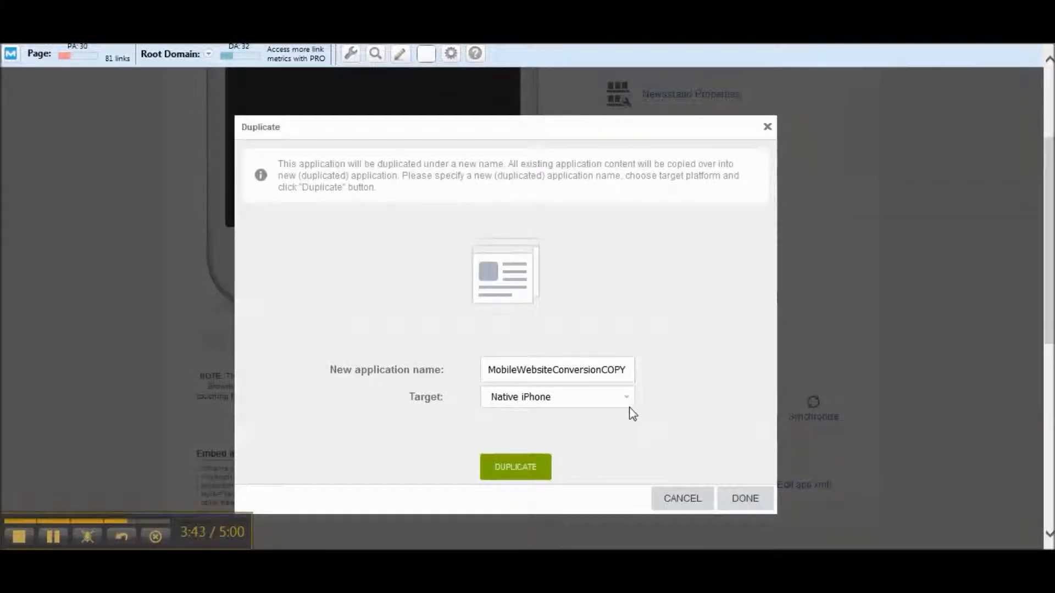
{"action": "left_click", "coordinate": [557, 397]}
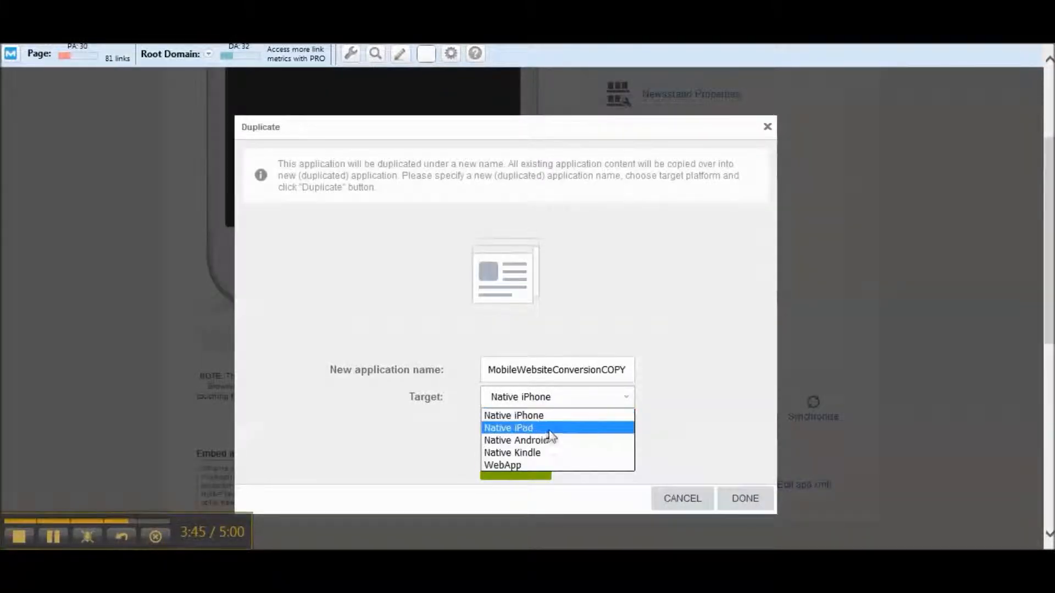
{"action": "left_click", "coordinate": [521, 439]}
{"action": "type", "text": "Android"}
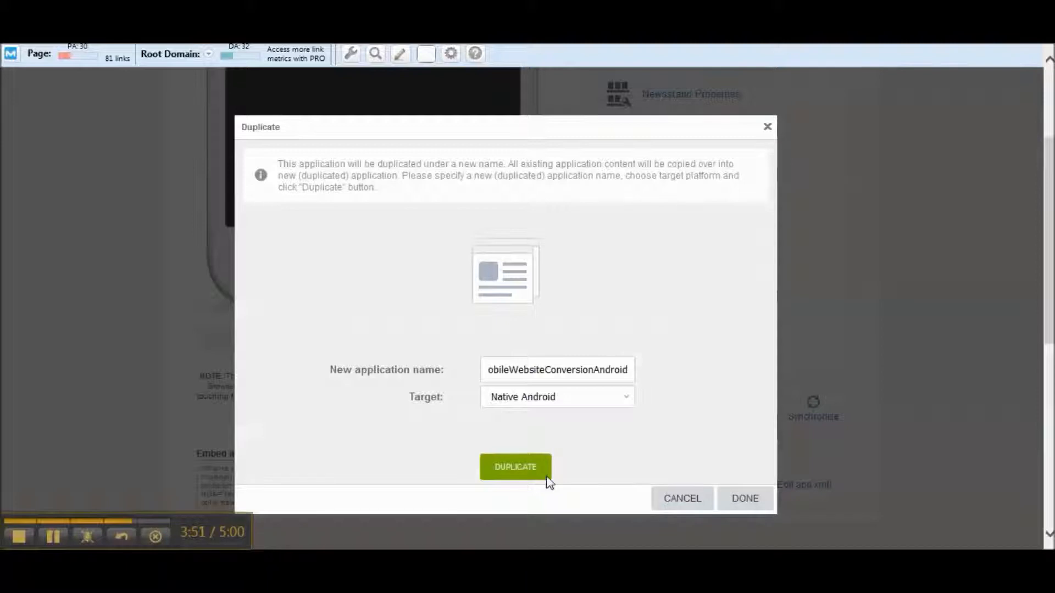
{"action": "left_click", "coordinate": [516, 468]}
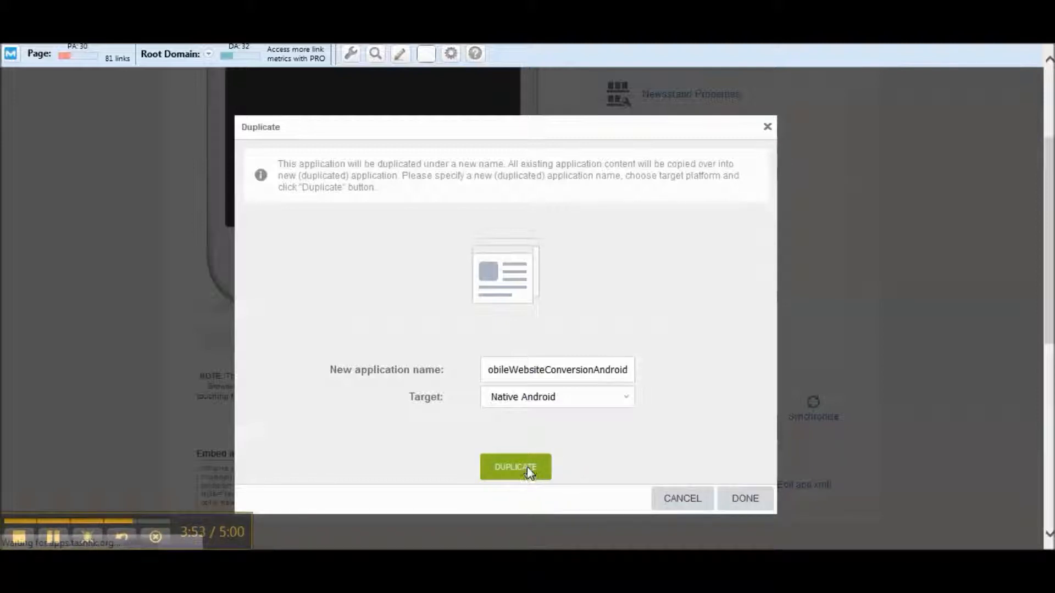
Step: Confirm the successful duplication and return to the original app's dashboard
{"action": "left_click", "coordinate": [516, 467]}
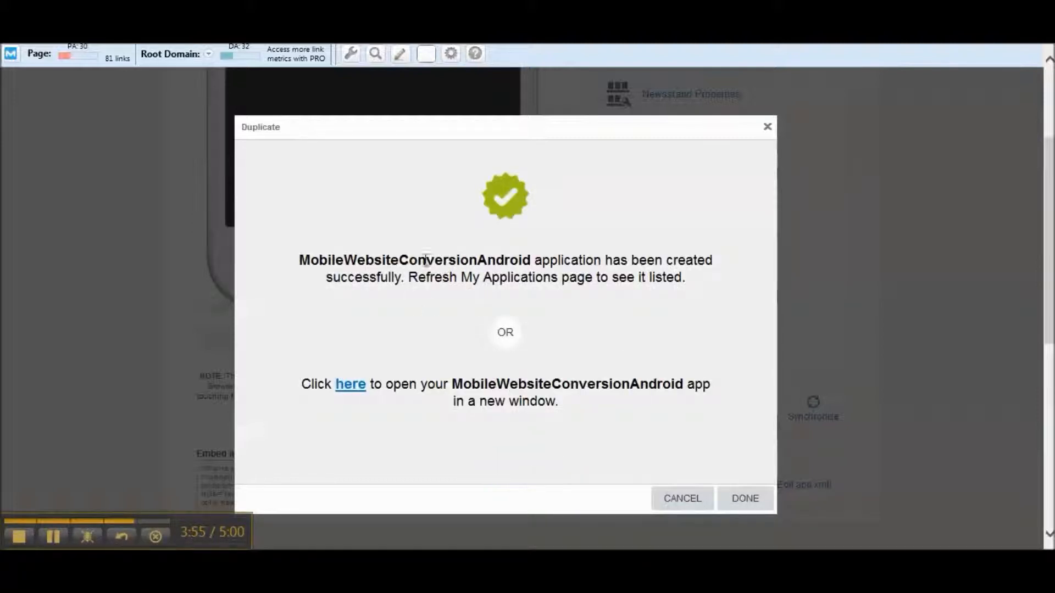
{"action": "mouse_move", "coordinate": [745, 453]}
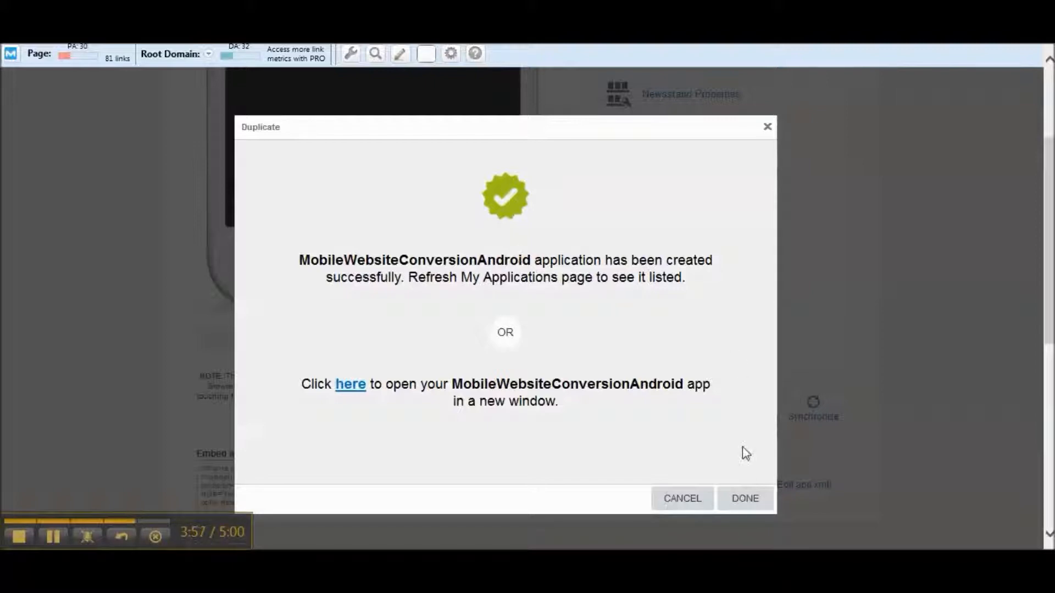
{"action": "left_click", "coordinate": [745, 499]}
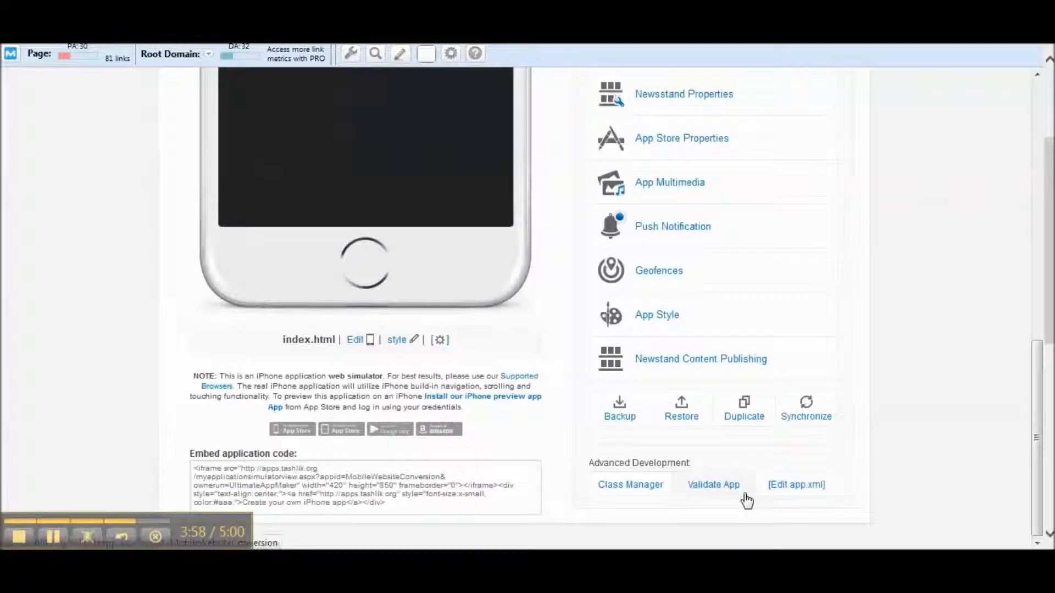